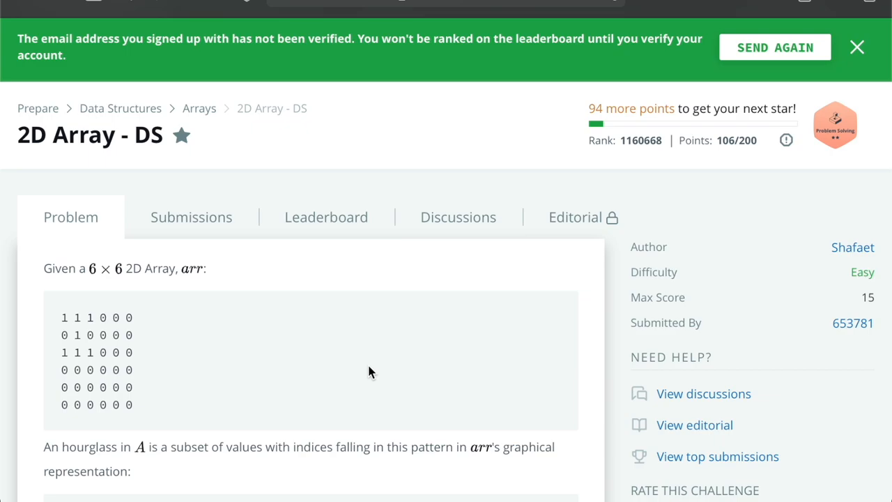
- Read the hourglass definition, highlighting the a b c / d / e f g pattern, down to the example
scroll(down, 3)
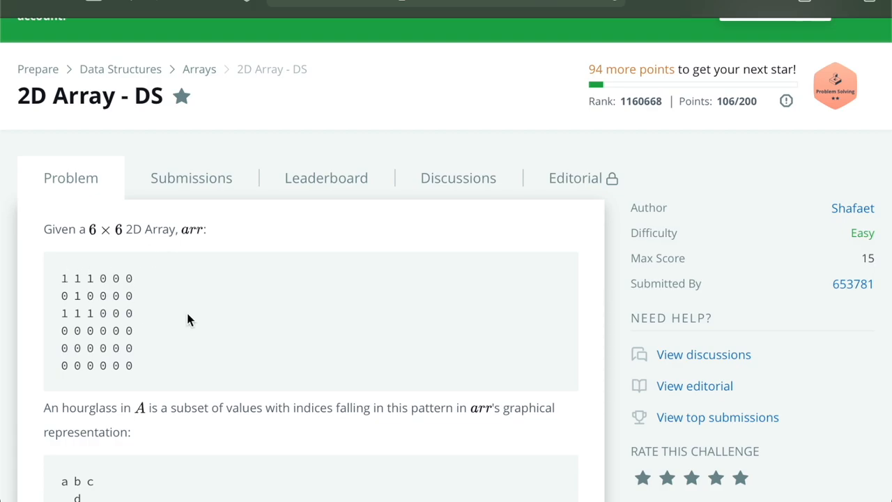
mouse_move(233, 329)
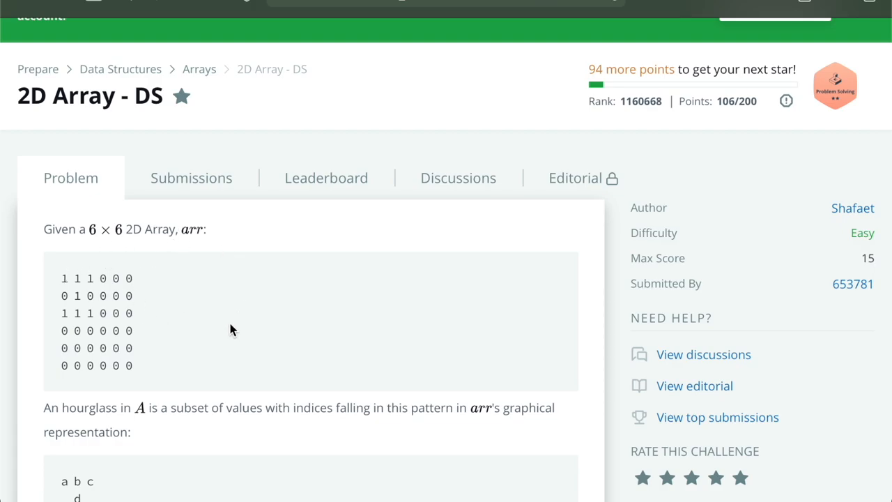
scroll(down, 3)
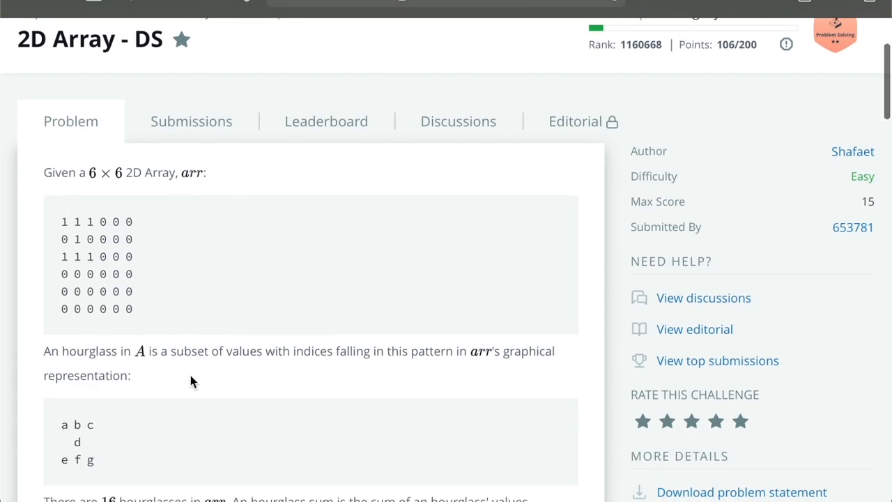
scroll(down, 3)
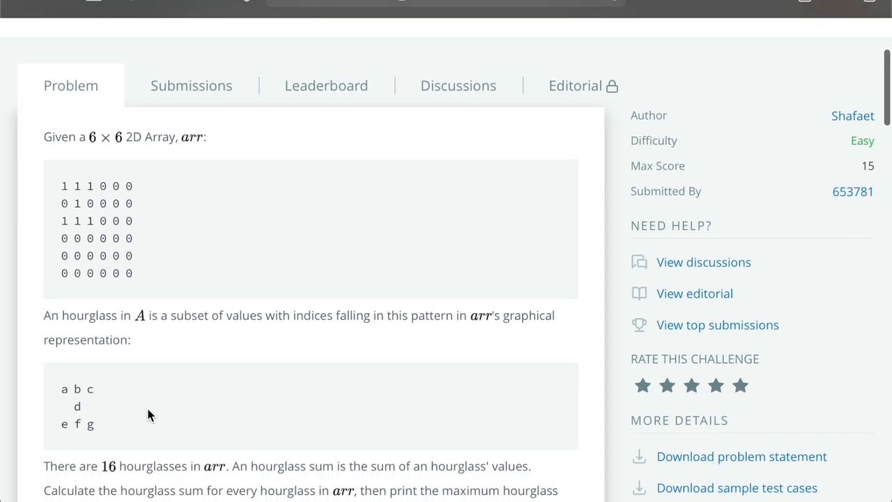
drag(62, 389, 111, 424)
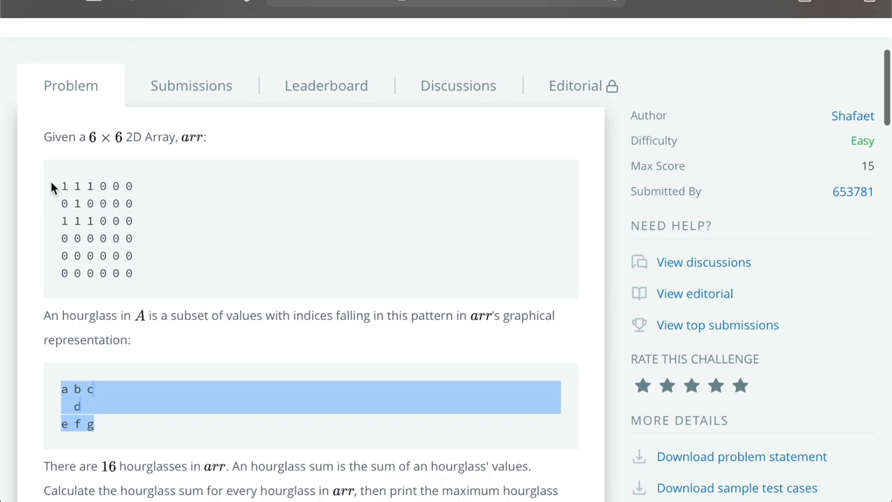
mouse_move(262, 151)
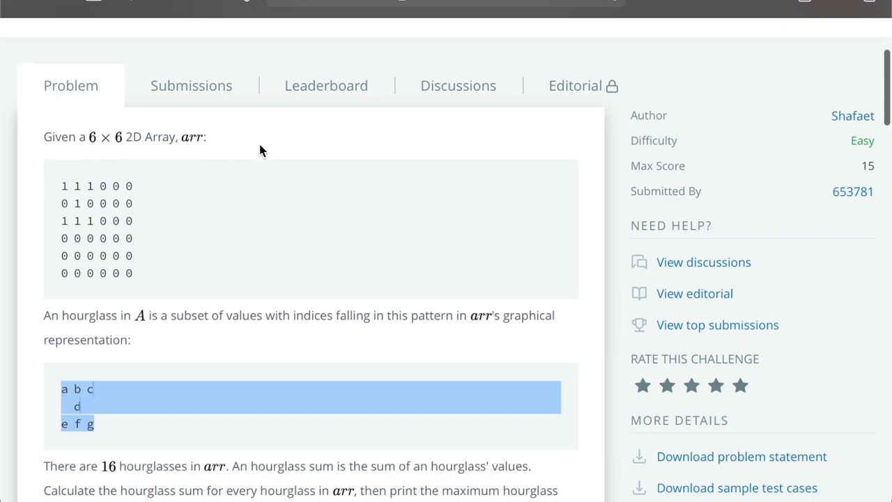
mouse_move(195, 272)
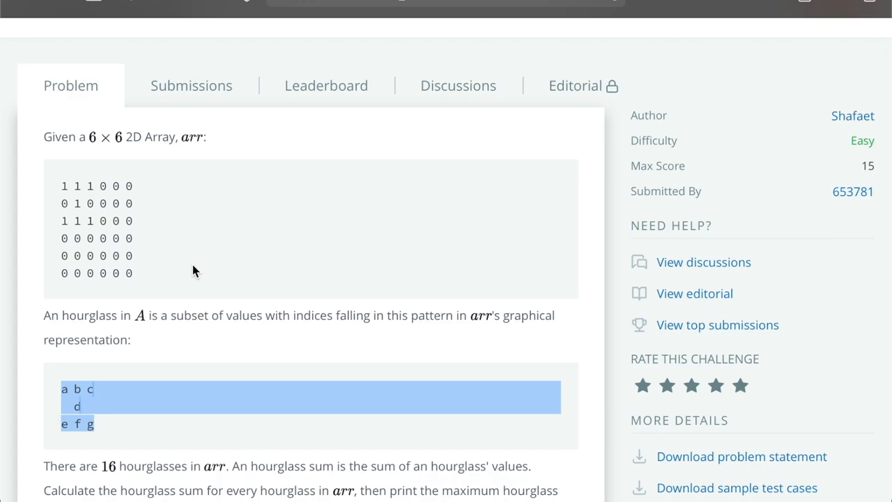
scroll(down, 3)
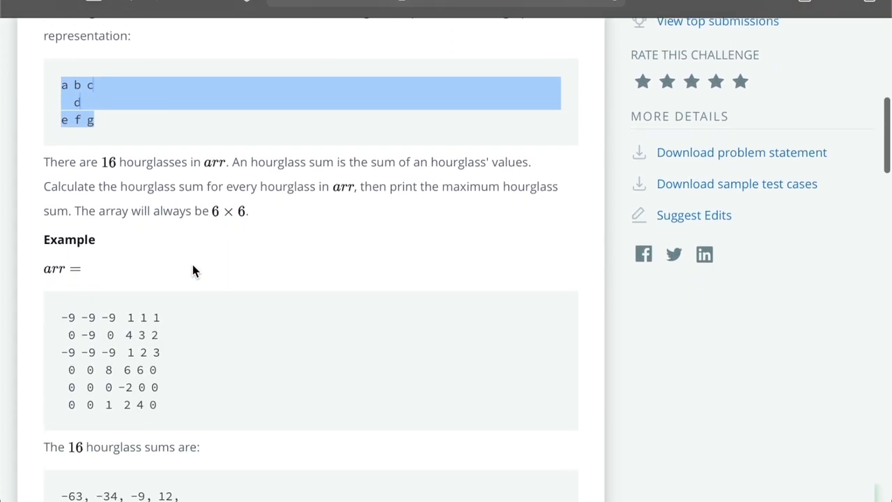
- Review Constraints, Sample Input, Sample Output and the explanation's 19-sum maximum hourglass
scroll(down, 3)
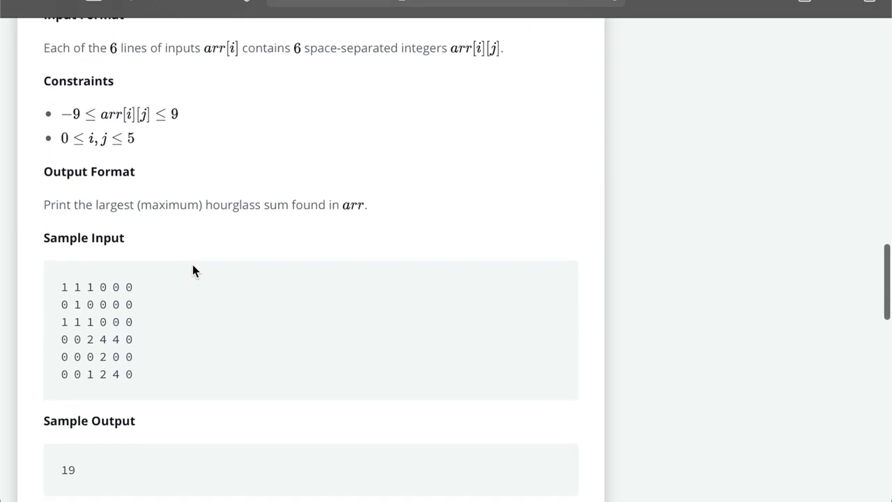
scroll(down, 3)
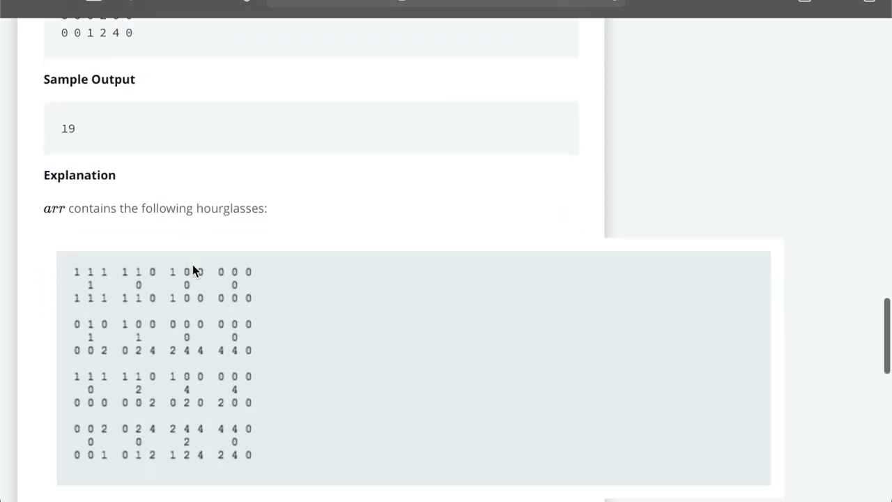
scroll(up, 3)
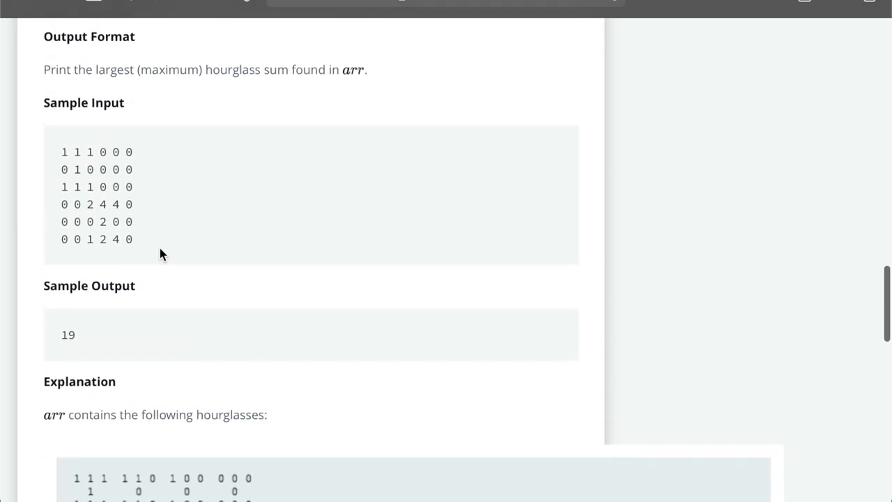
drag(62, 152, 89, 187)
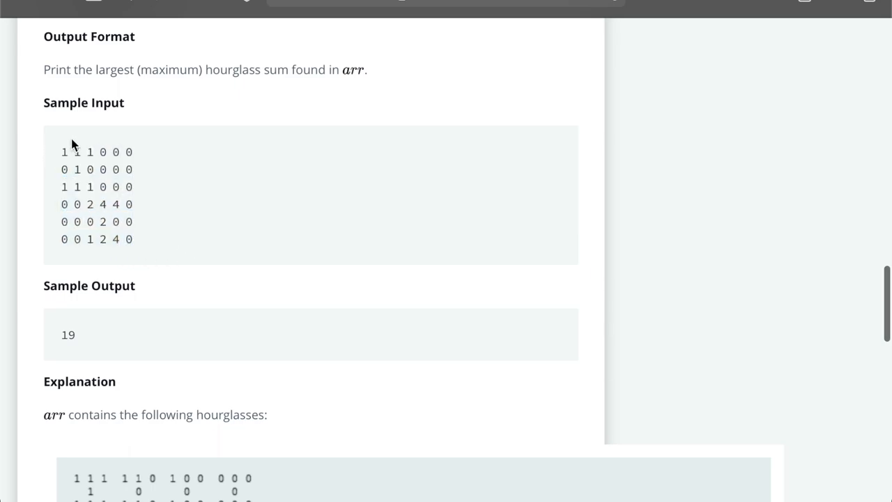
mouse_move(204, 239)
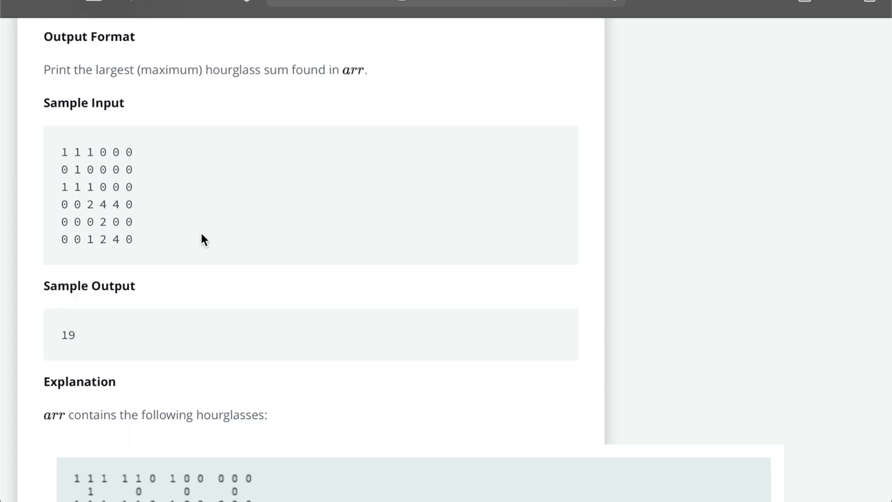
mouse_move(192, 229)
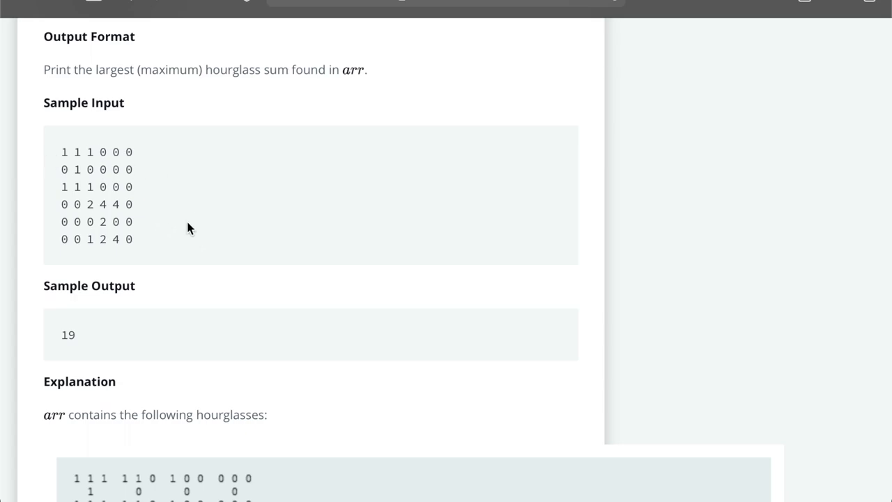
scroll(down, 3)
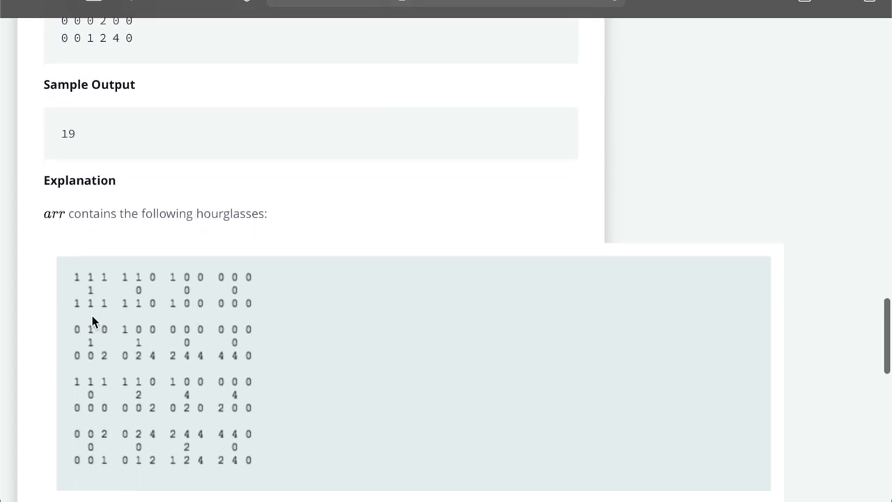
mouse_move(294, 314)
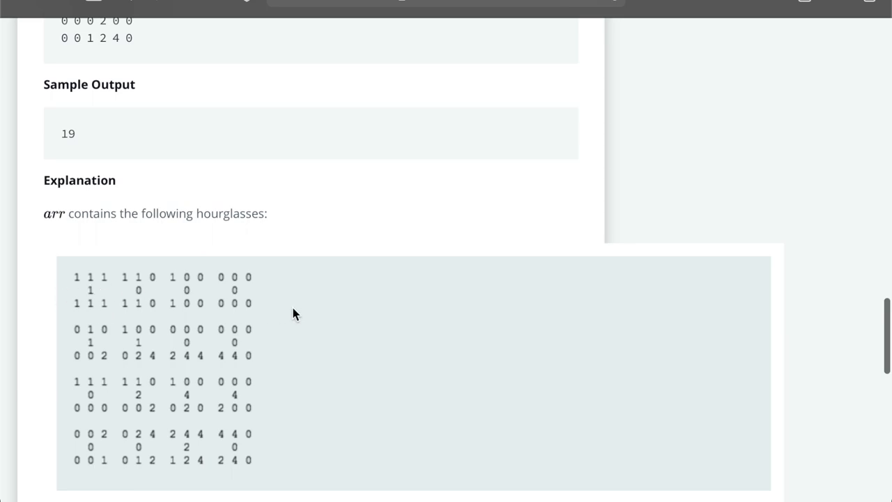
scroll(down, 3)
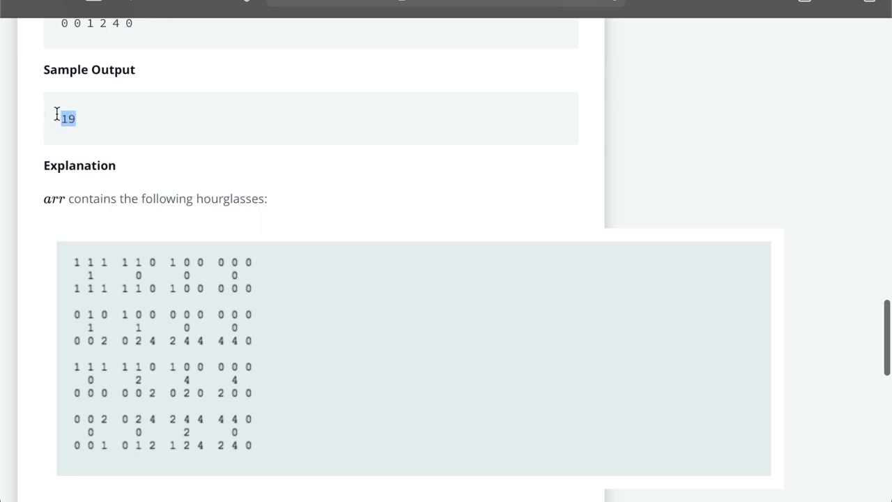
scroll(down, 3)
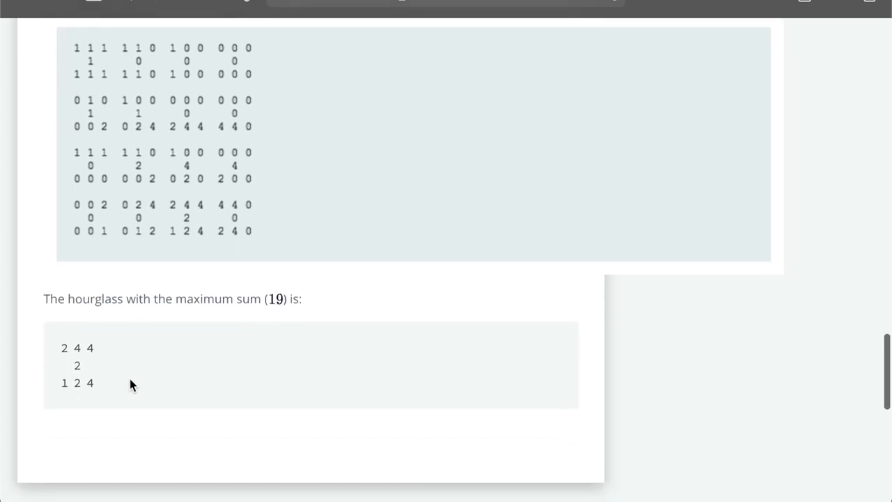
scroll(up, 3)
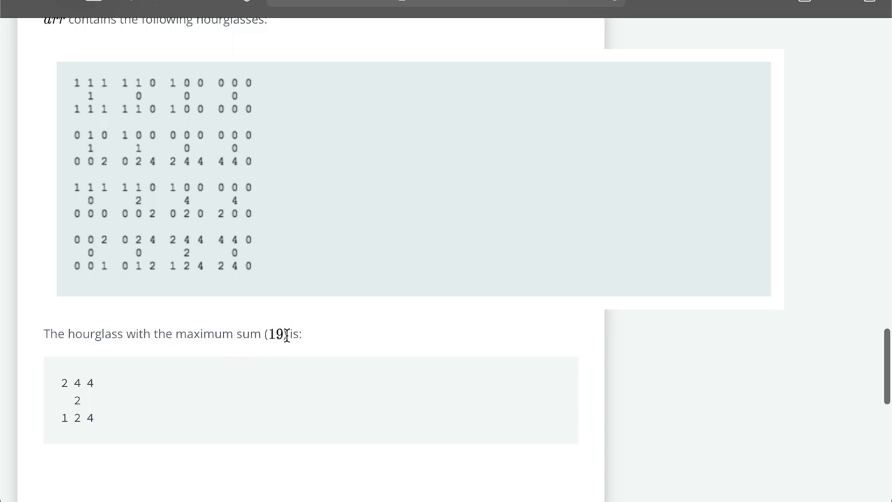
mouse_move(212, 249)
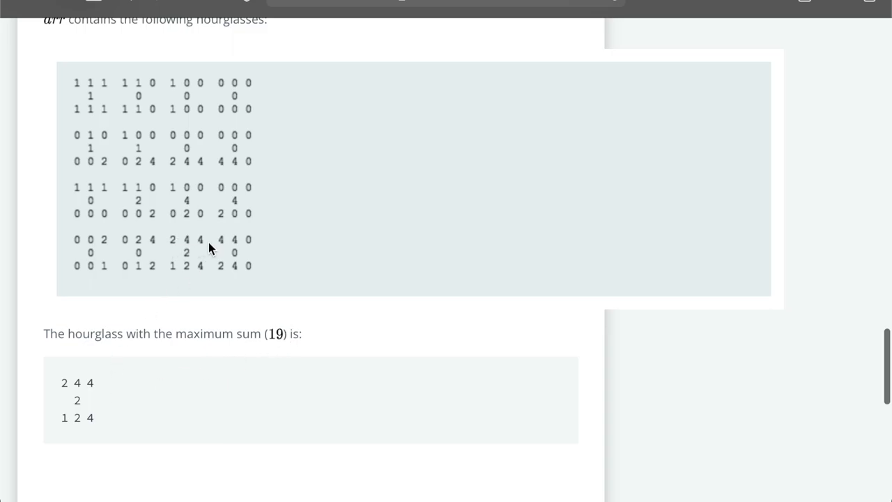
mouse_move(188, 259)
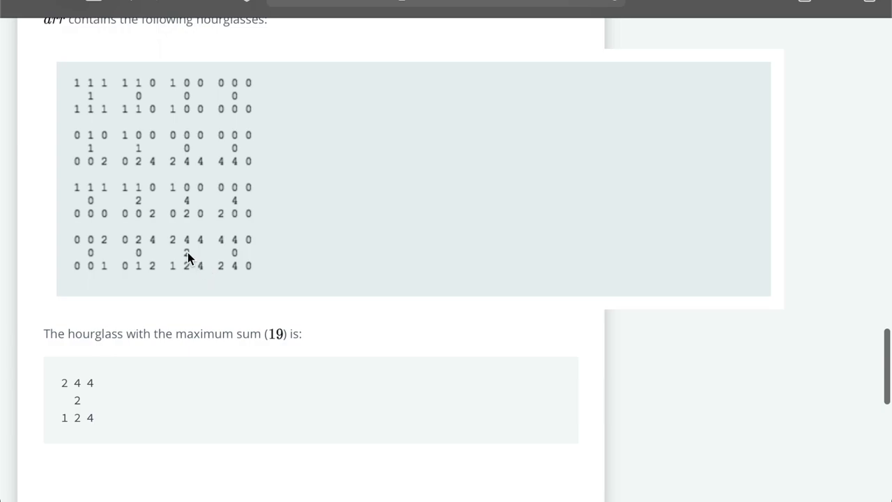
- Declare int max_houglass_sum = Integre.MIN_VALUE; as the first line of hourglassSum
scroll(down, 3)
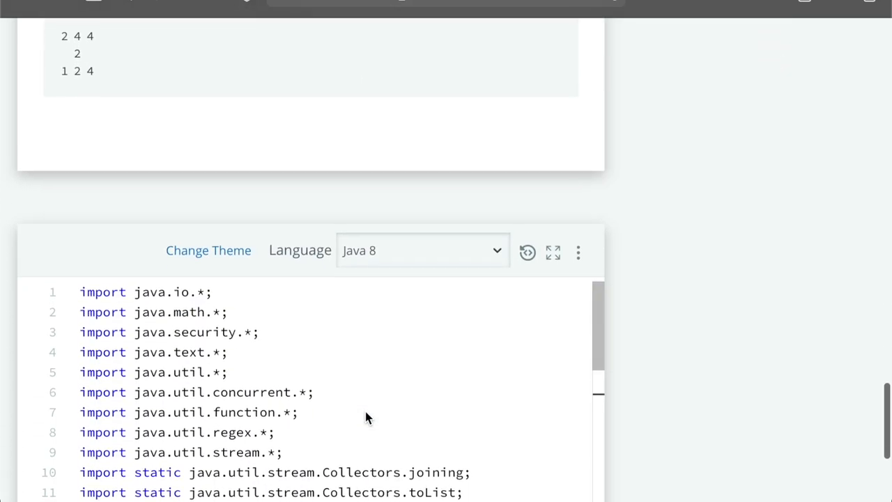
scroll(down, 3)
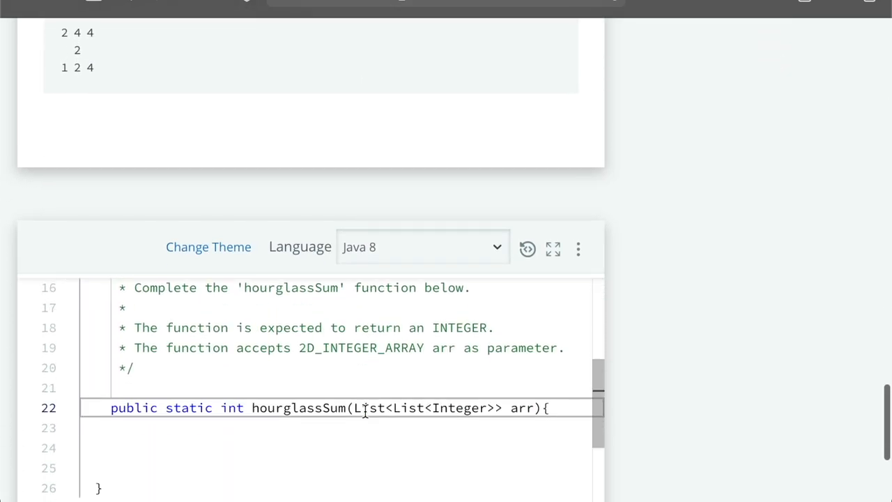
scroll(down, 3)
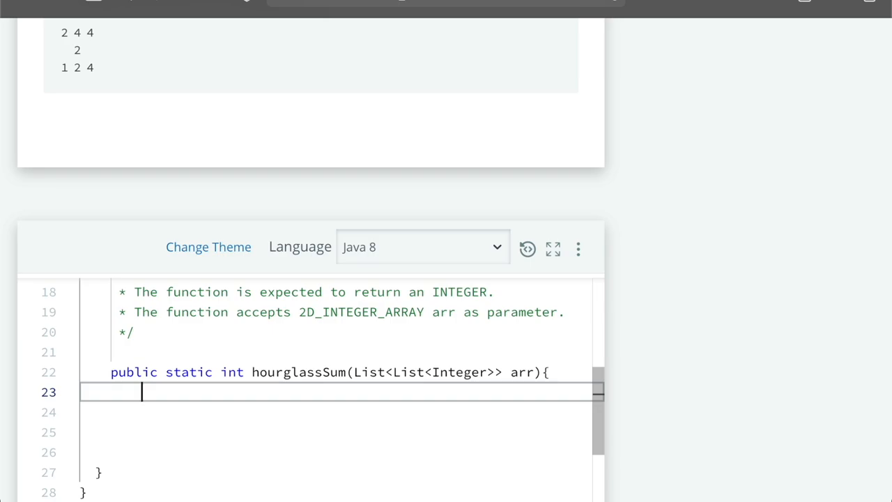
text(int m)
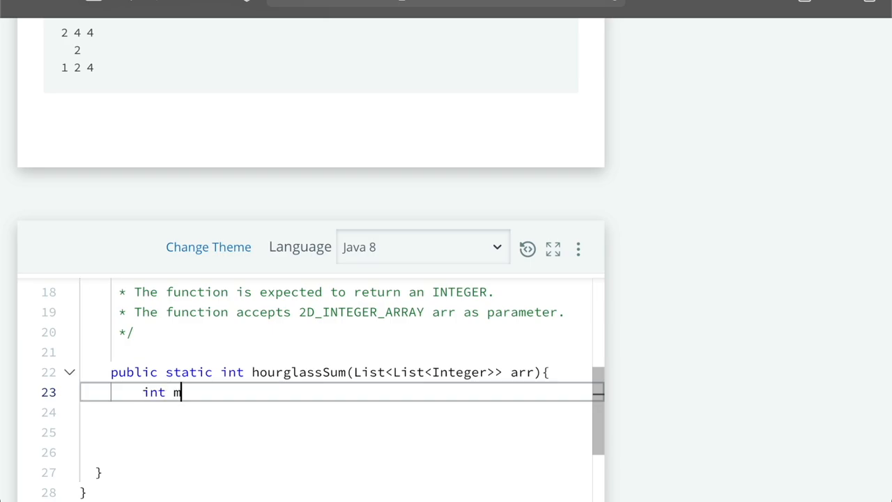
text(ax-)
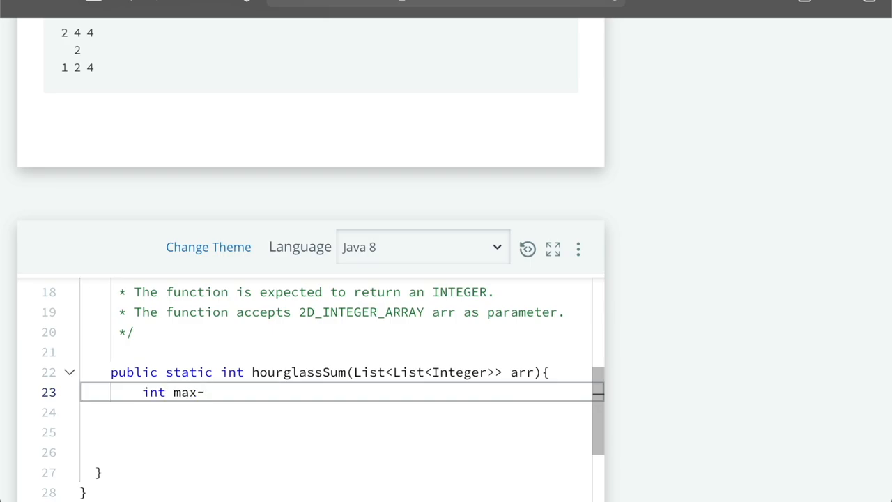
text(_)
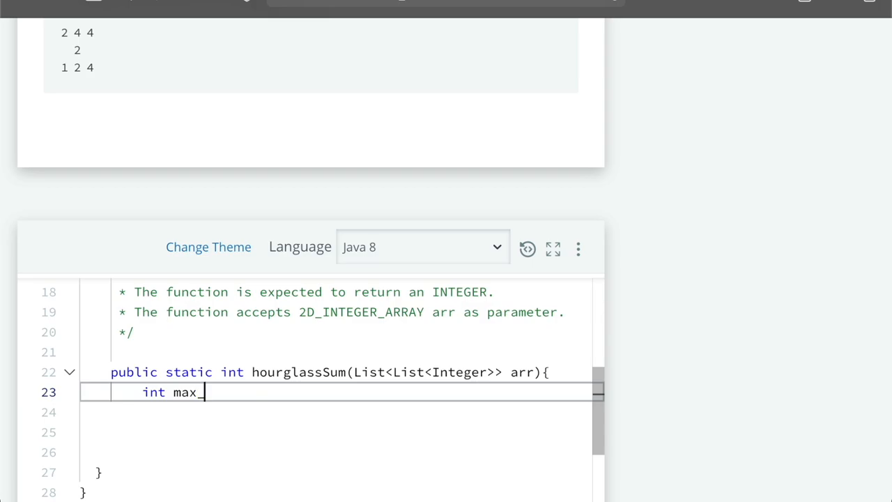
text(houglass)
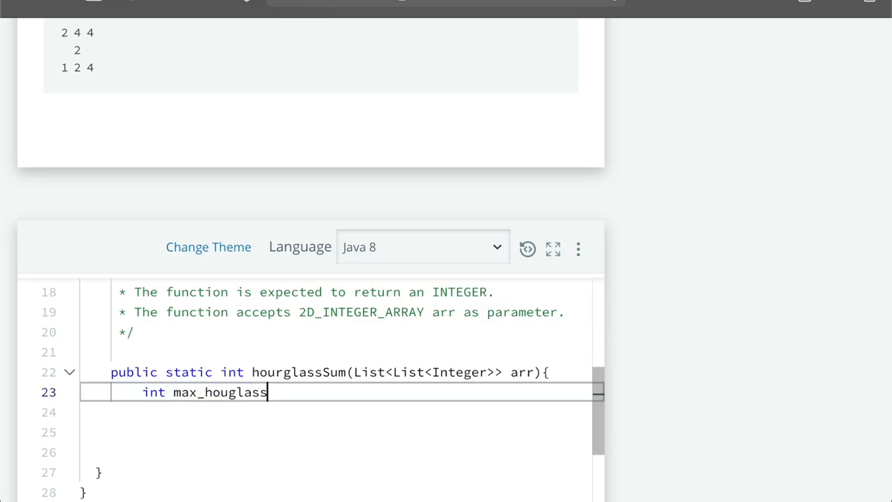
text(_sum = In)
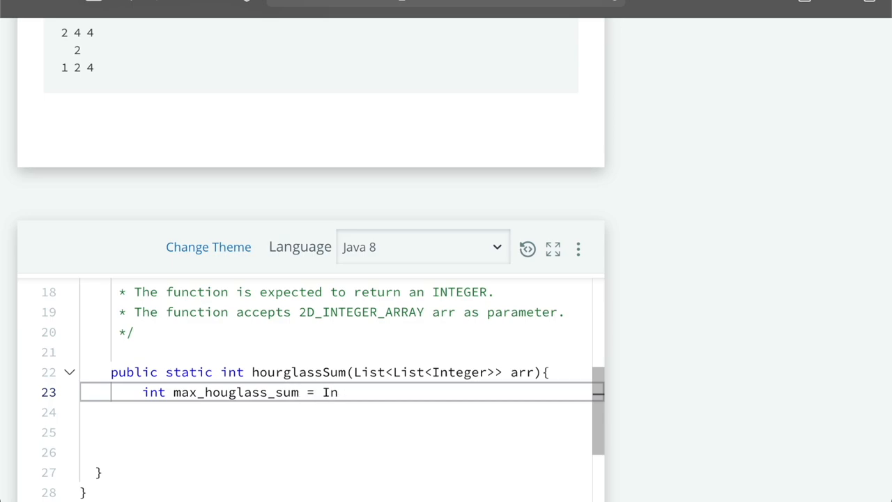
text(tegre)
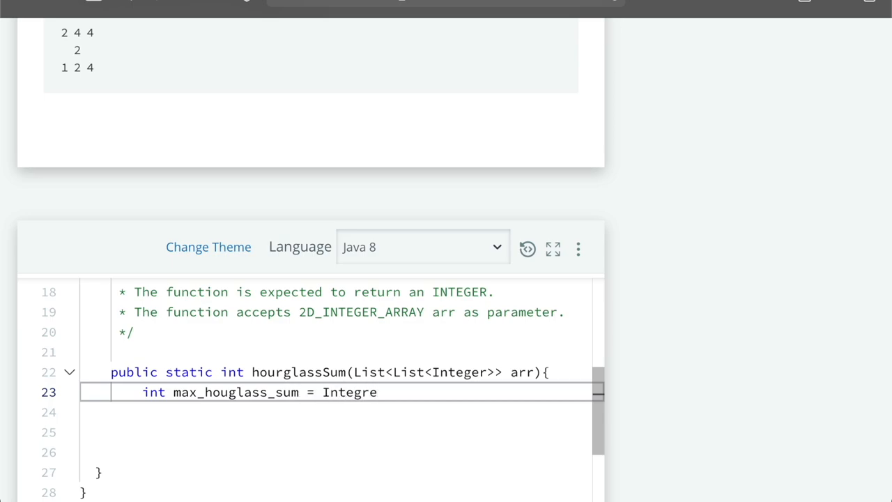
text(.)
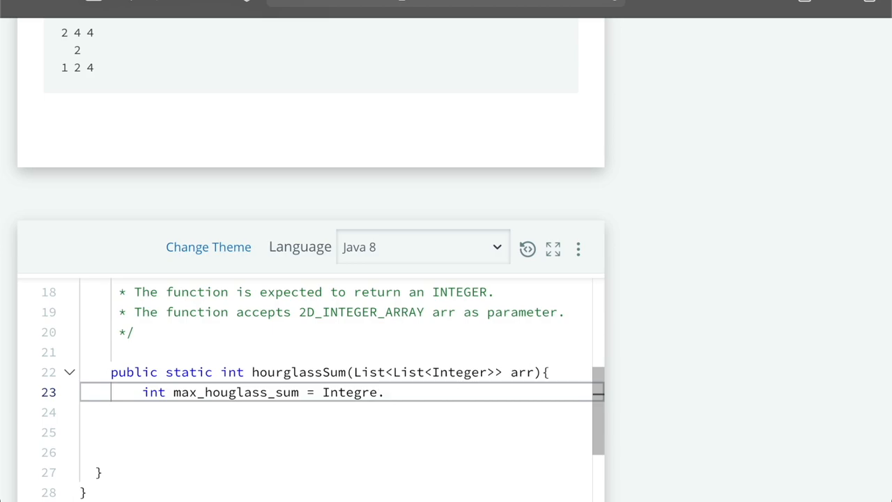
text(MIN_)
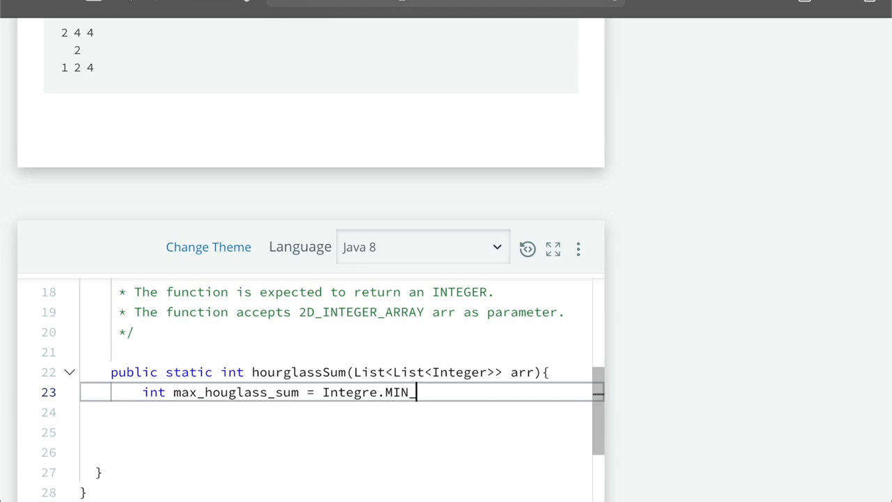
text(VALUE)
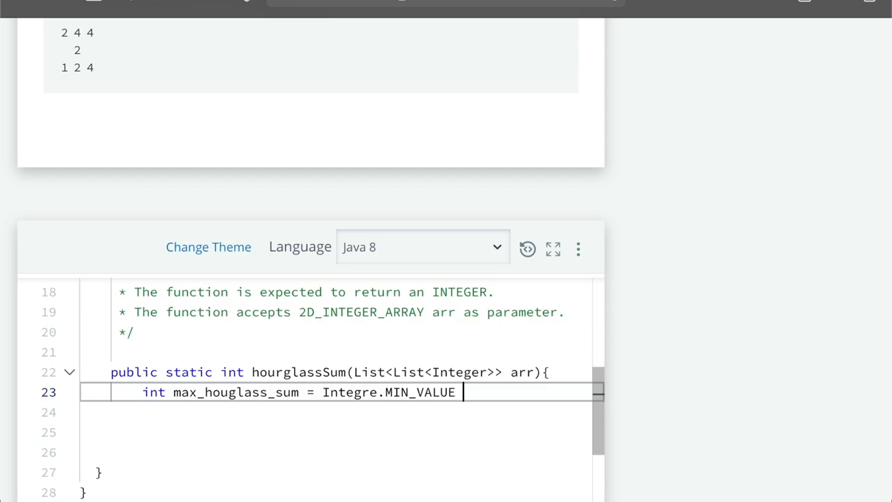
text(;)
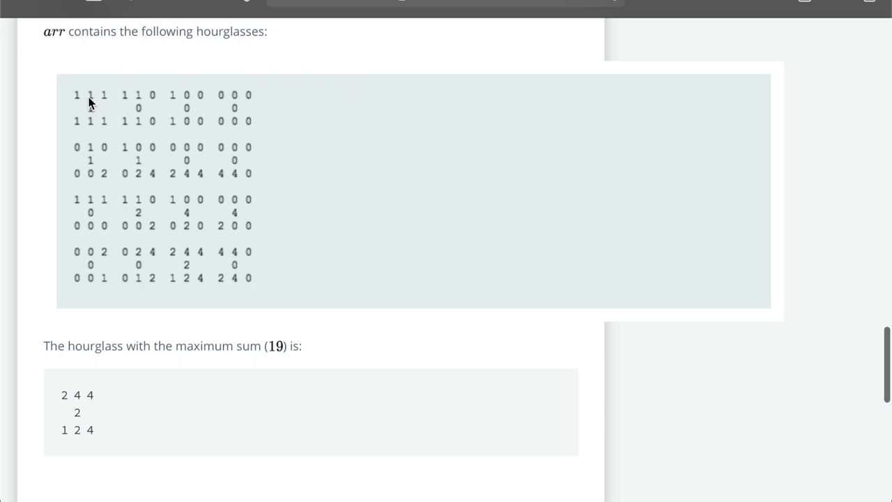
mouse_move(96, 107)
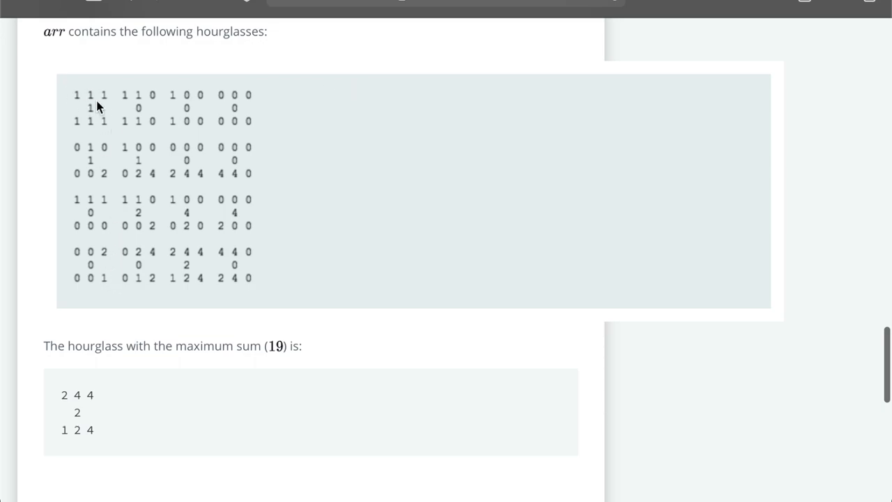
- Declare int row = arr.size(); and start int column = arr.size();
scroll(down, 3)
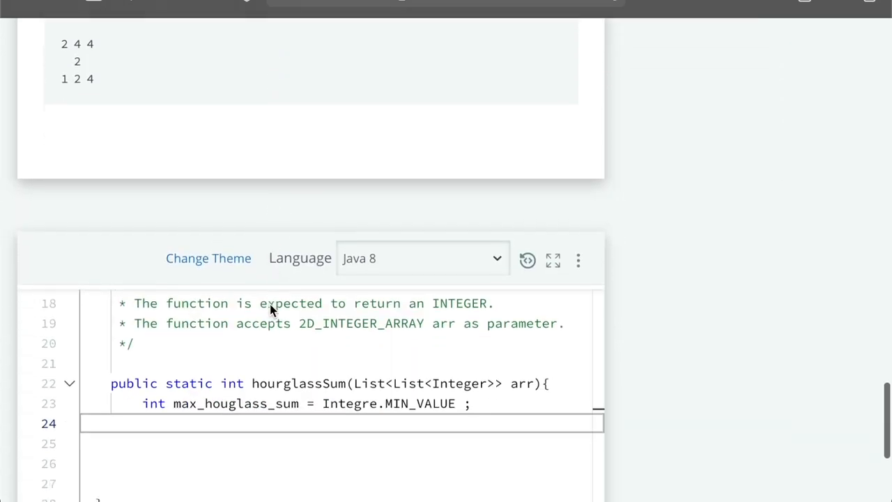
text(int row)
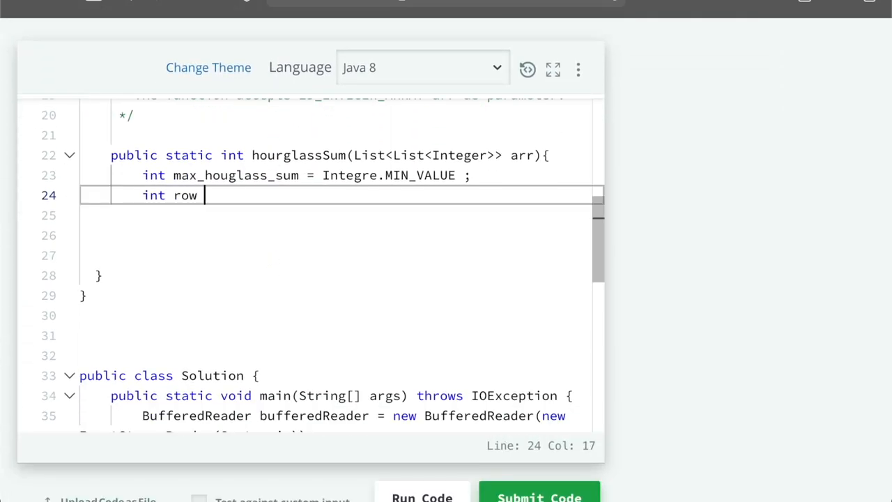
text(=)
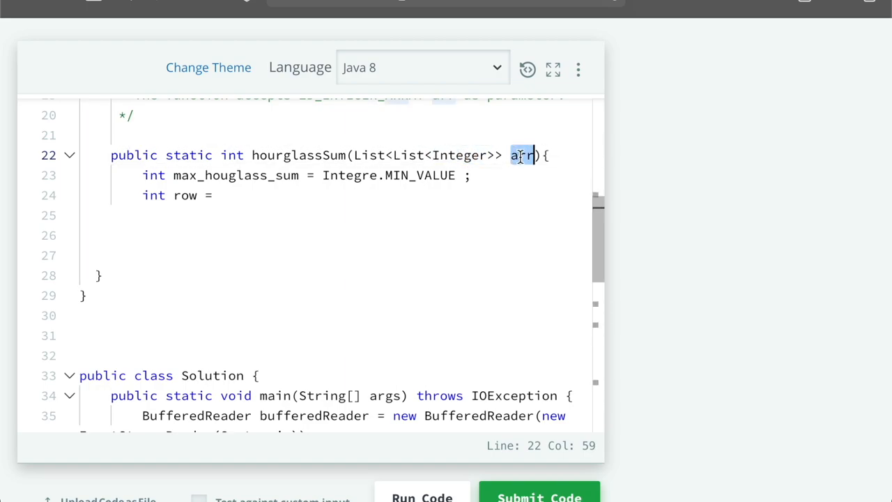
text(arr)
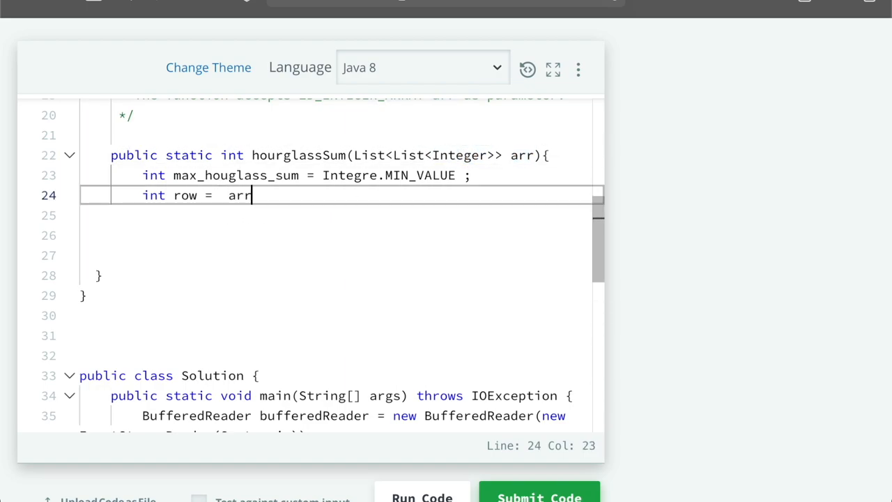
text(.size() ;)
click(341, 216)
text(int)
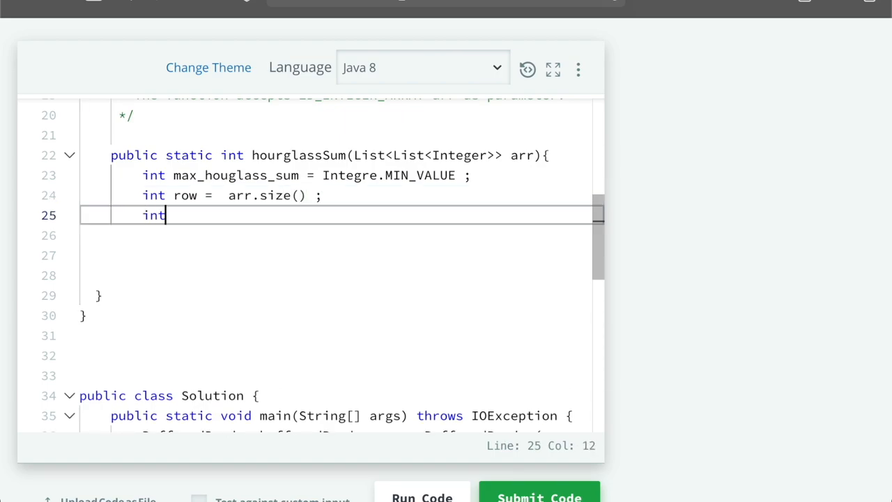
text(column = arr)
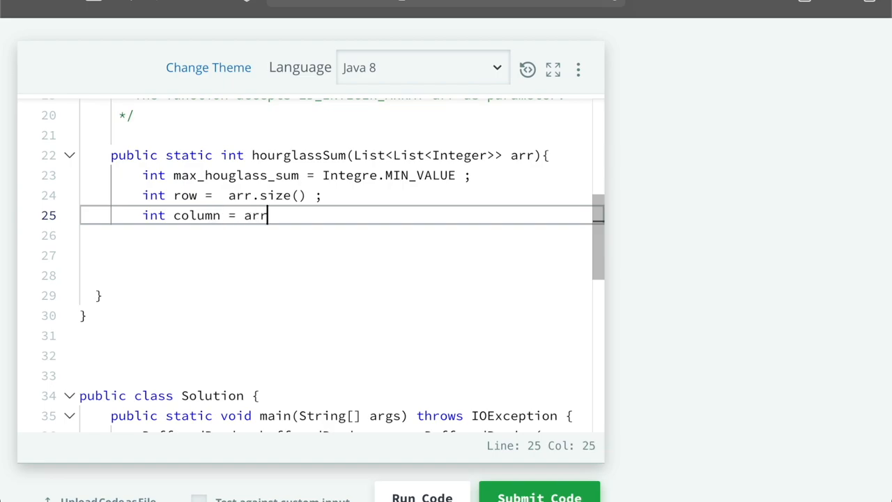
text(.size)
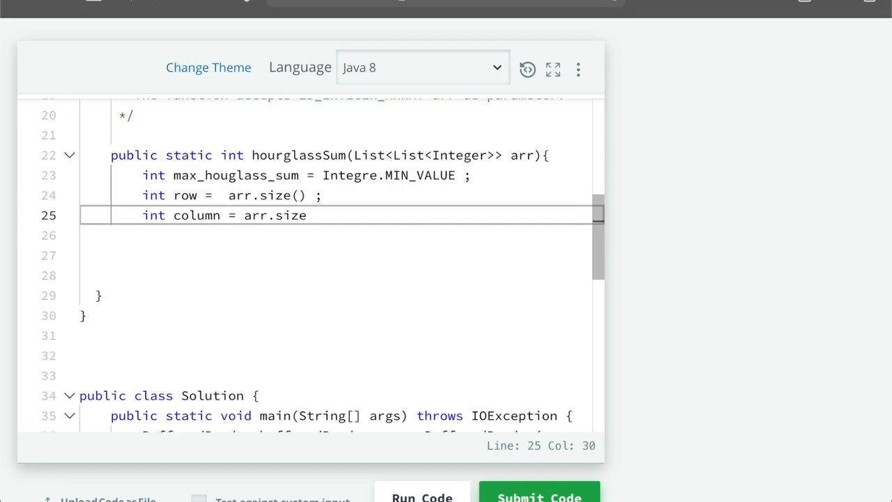
text(() ;)
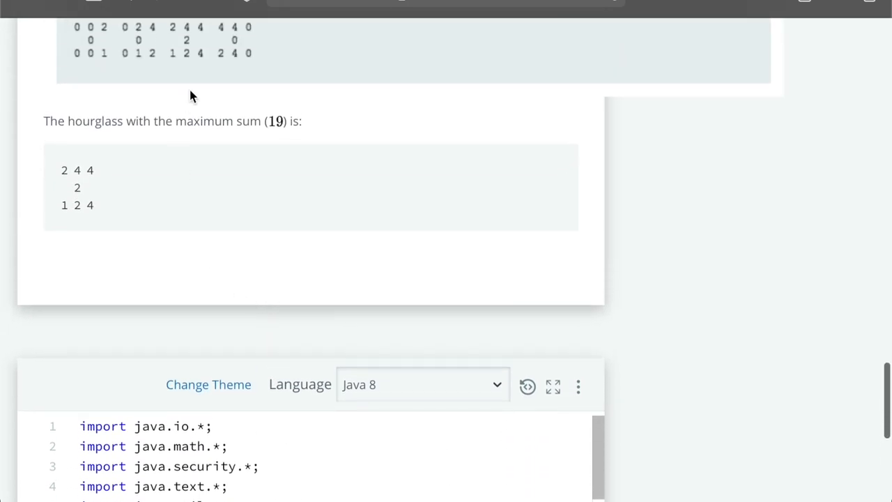
- Add the outer loop for(int i = 0 ; i<row ; i++) {
scroll(down, 3)
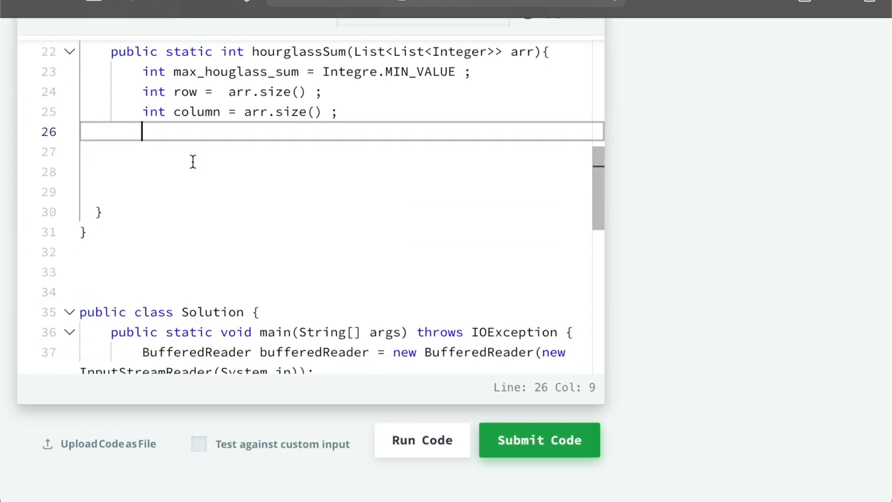
scroll(up, 3)
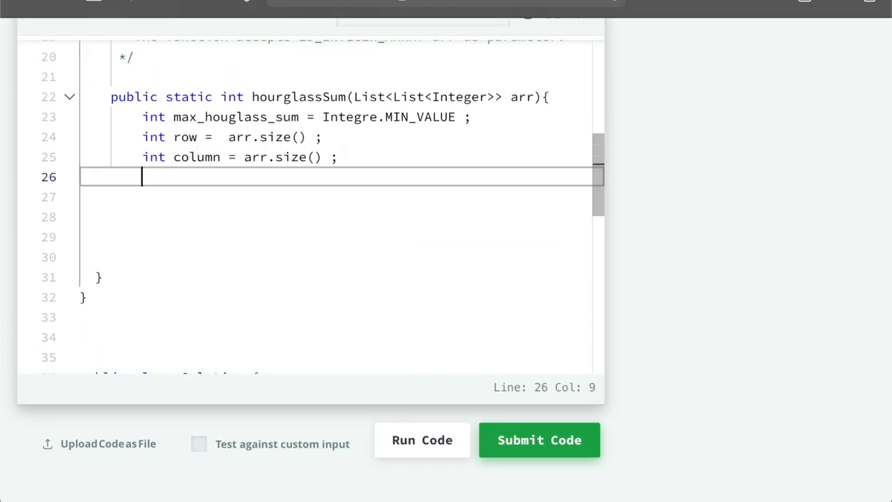
text(for())
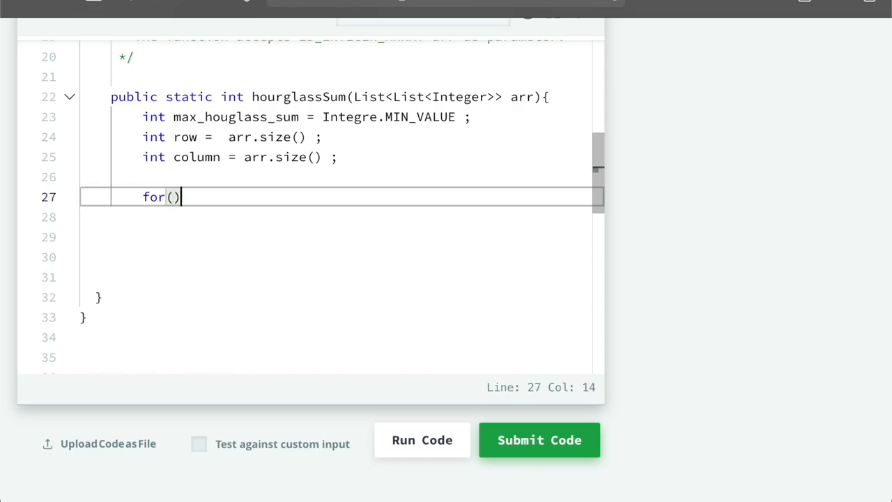
text(int i)
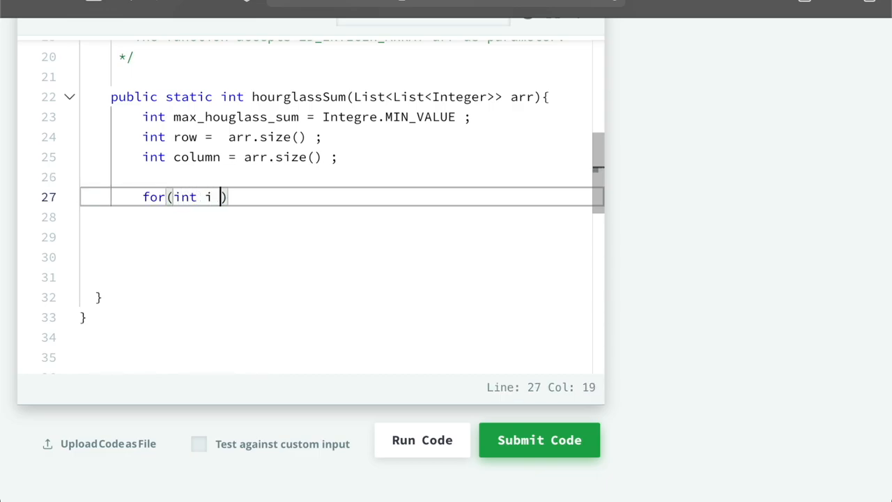
text(= 0 ;)
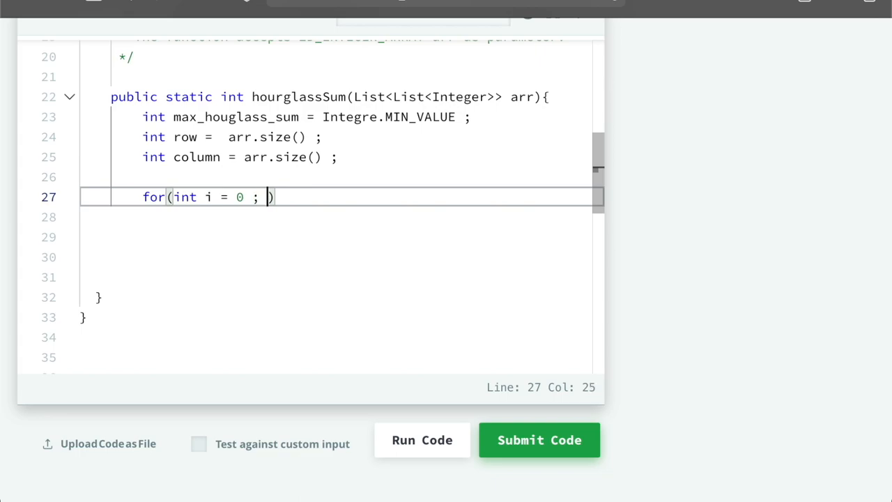
text(i<)
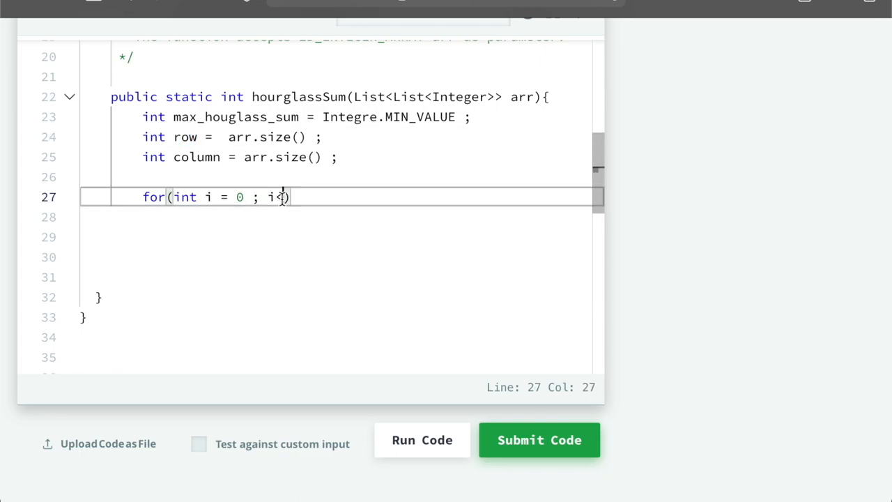
text(<row)
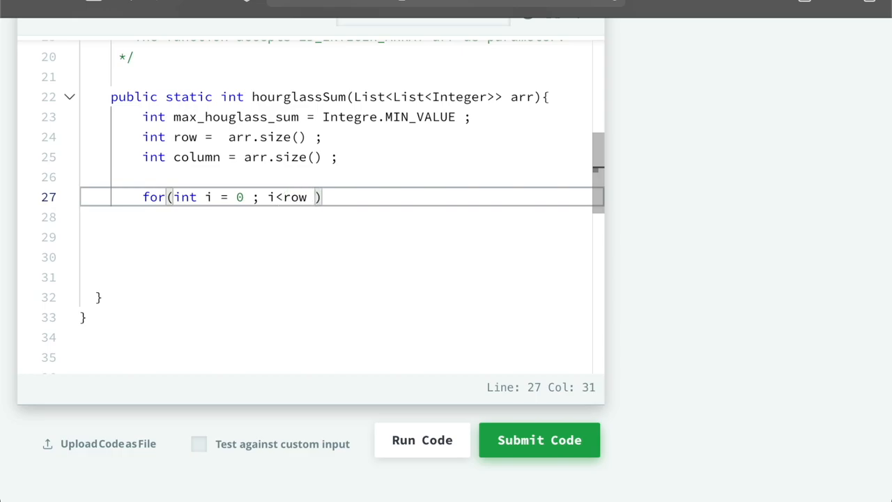
text(;)
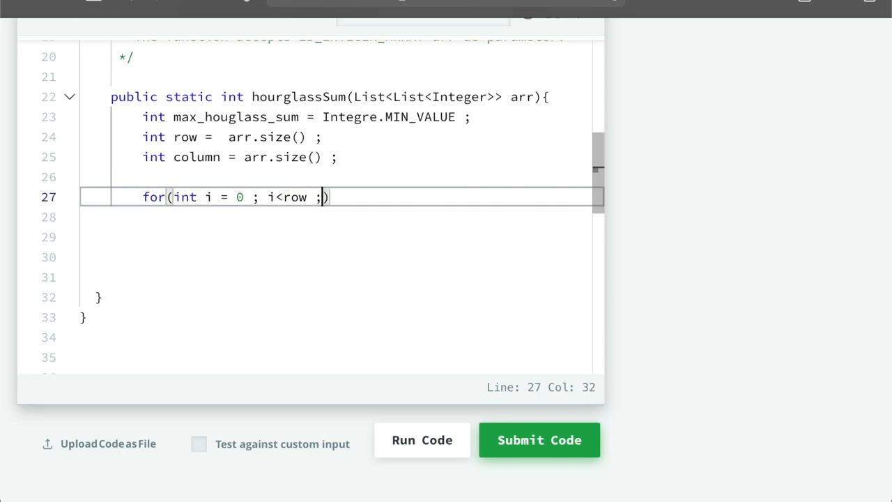
text(i++))
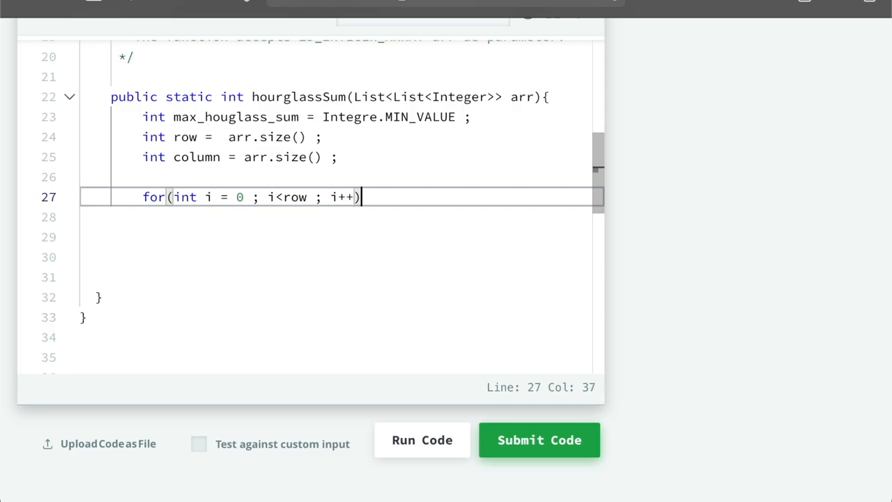
text({)
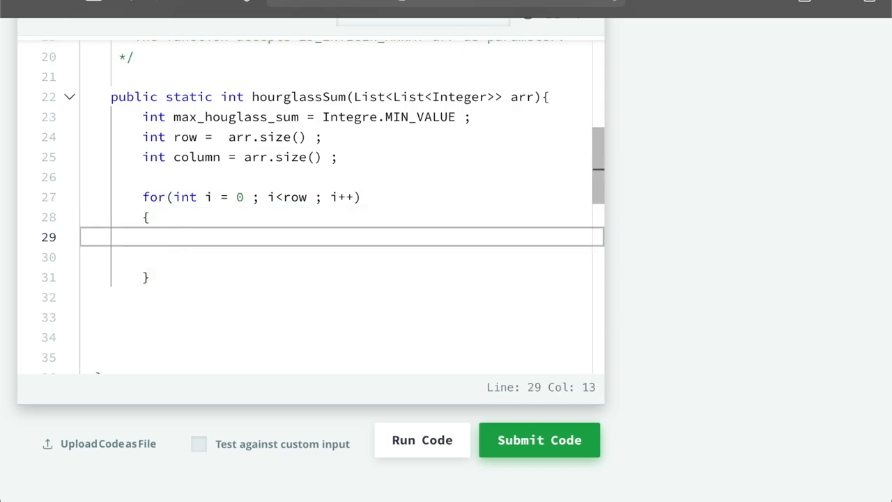
- Nest the inner loop for(int j=0 ;j<column ; j++) { inside it
text(for())
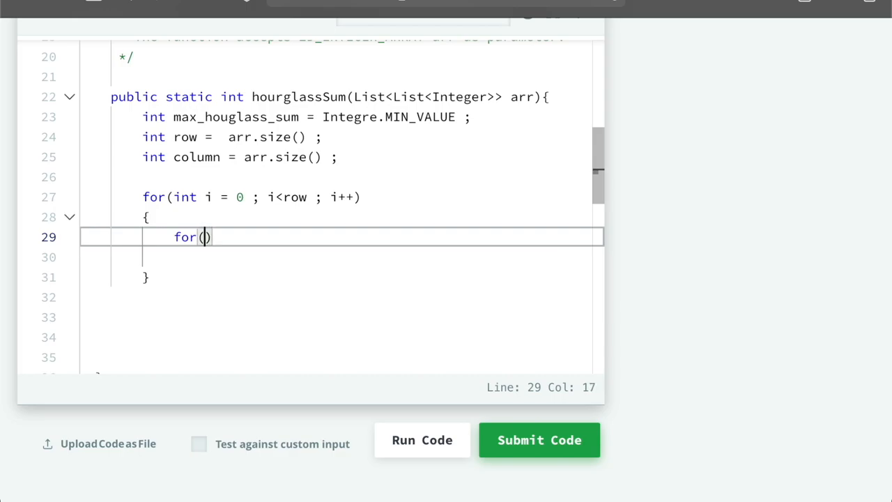
mouse_move(208, 149)
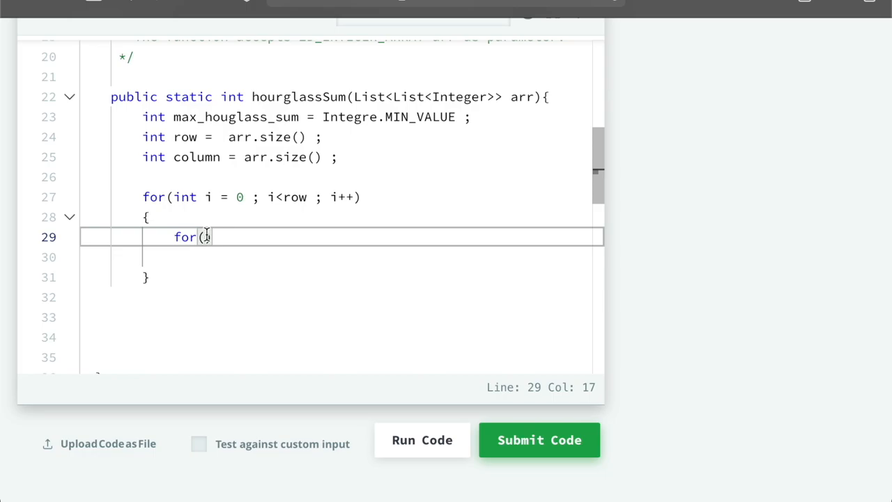
text(int j=)
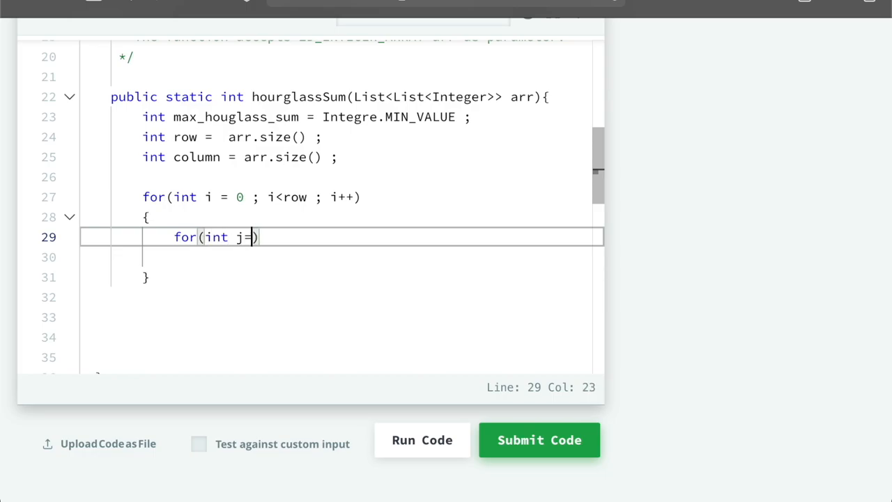
text(0 ;j)
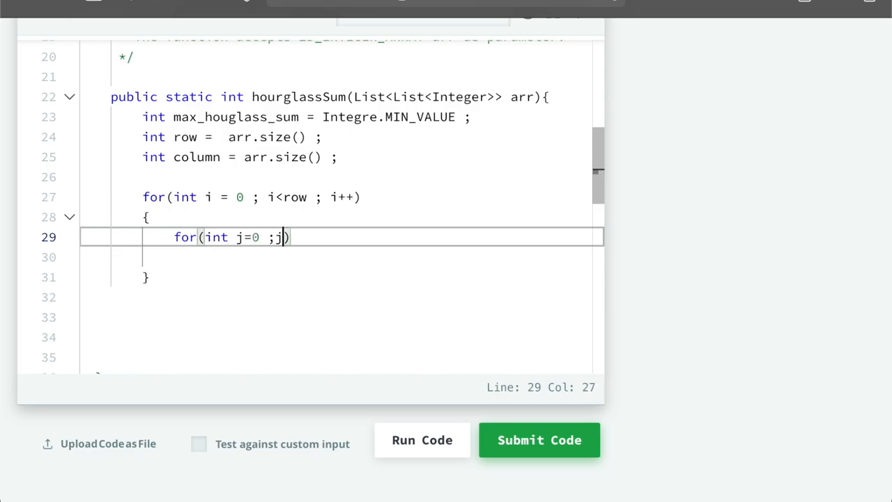
double_click(197, 157)
text(<)
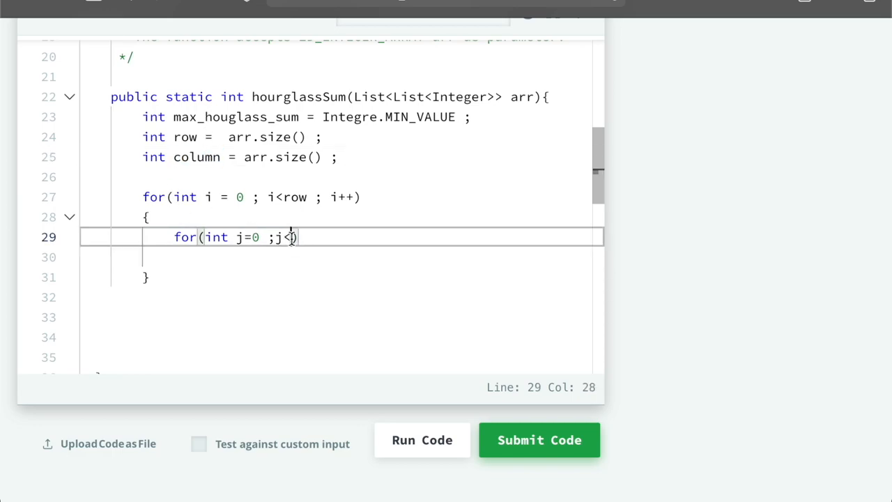
text(column ; j)
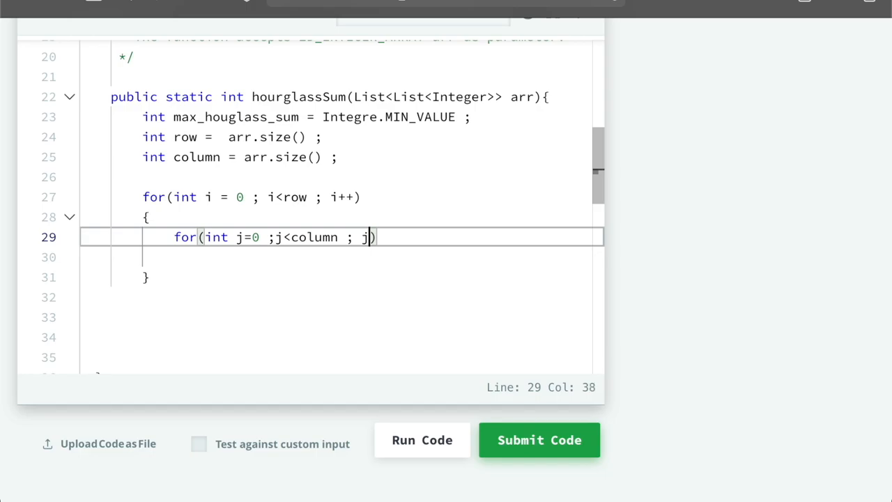
text(++))
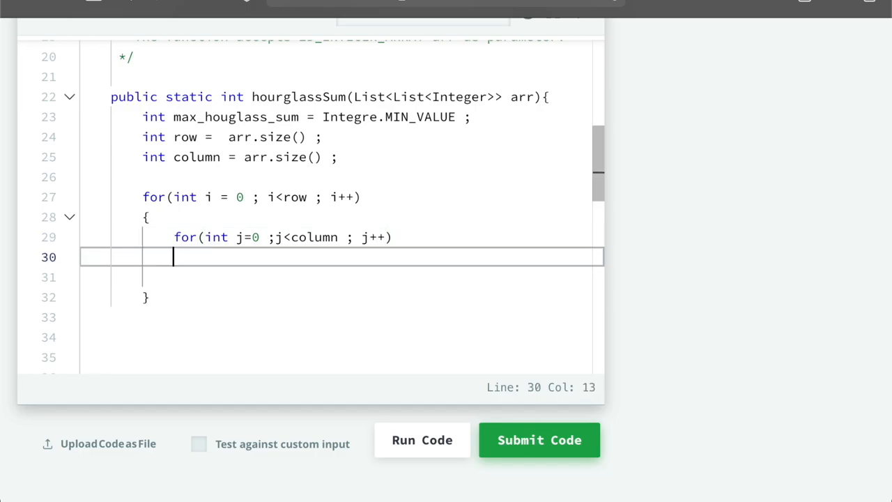
text({)
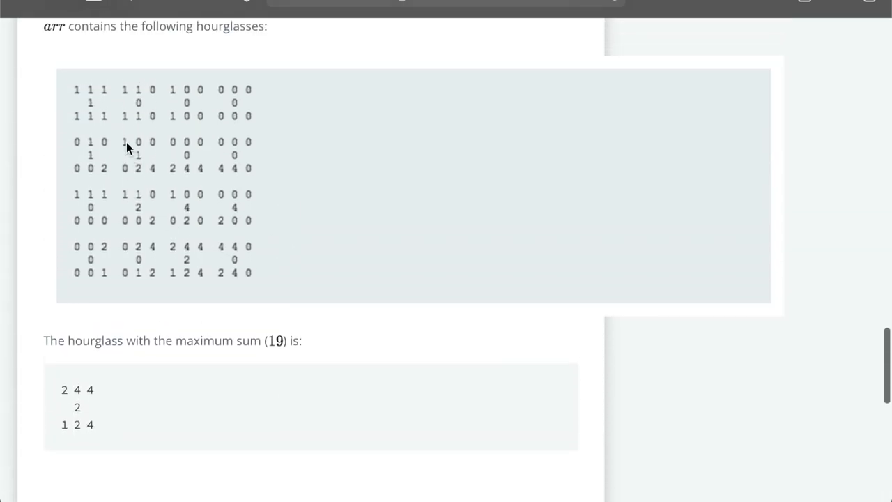
- Scroll past the sample hourglasses and their maximum sum of 19 to the Java 8 editor
scroll(up, 3)
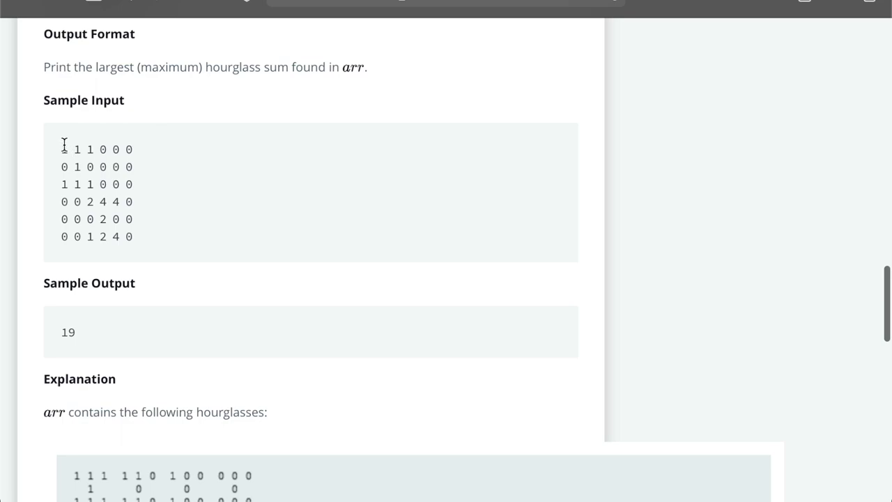
scroll(down, 3)
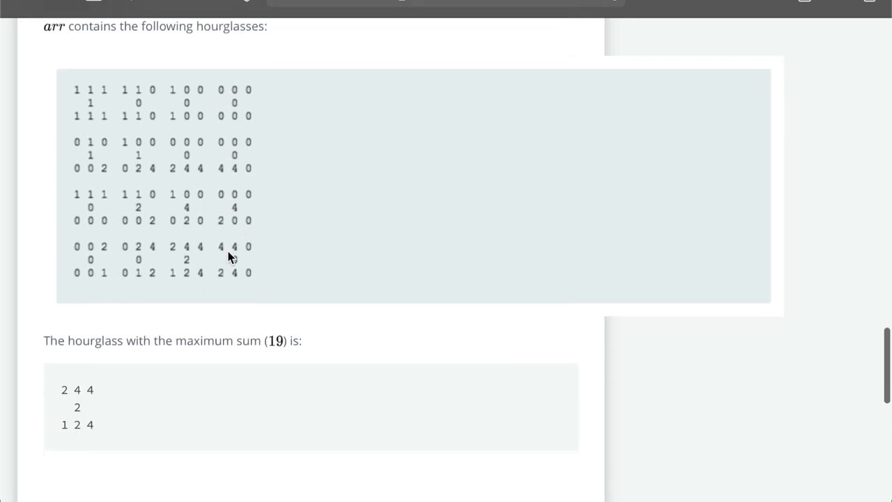
mouse_move(244, 270)
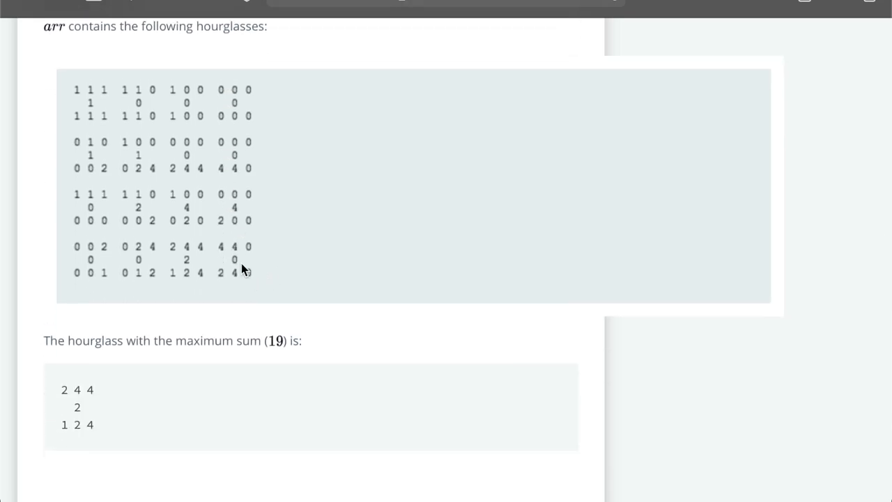
scroll(down, 3)
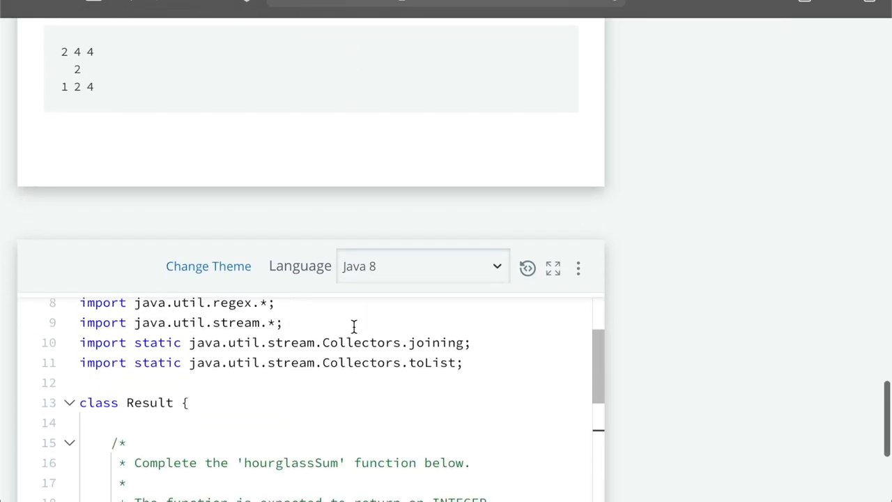
scroll(down, 3)
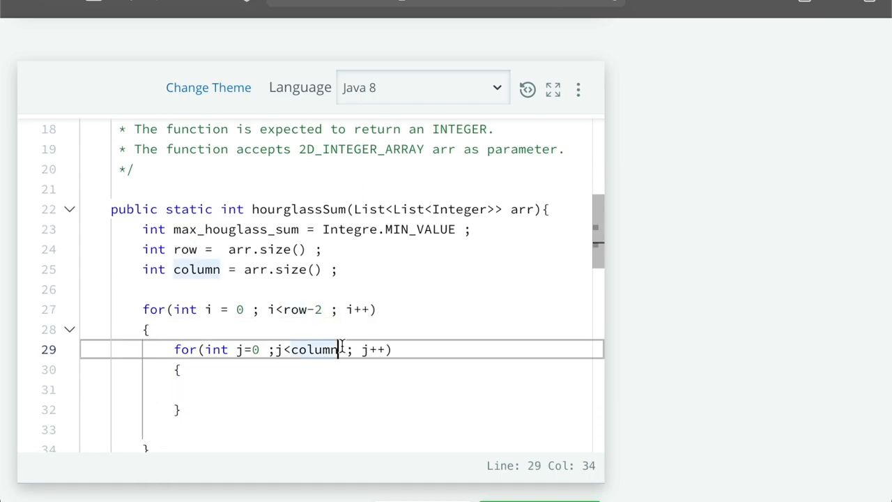
- Change the inner condition to j<column-2 and begin declaring int curren_hourglass_sum =
text(-2)
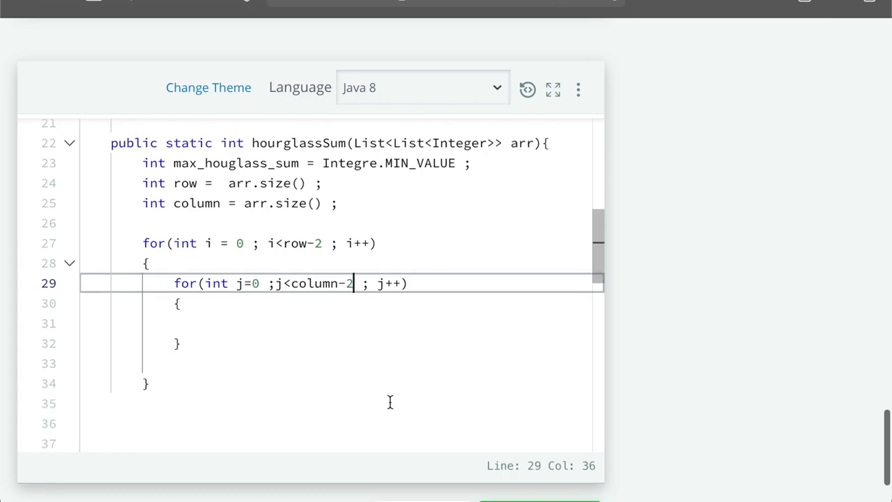
mouse_move(362, 305)
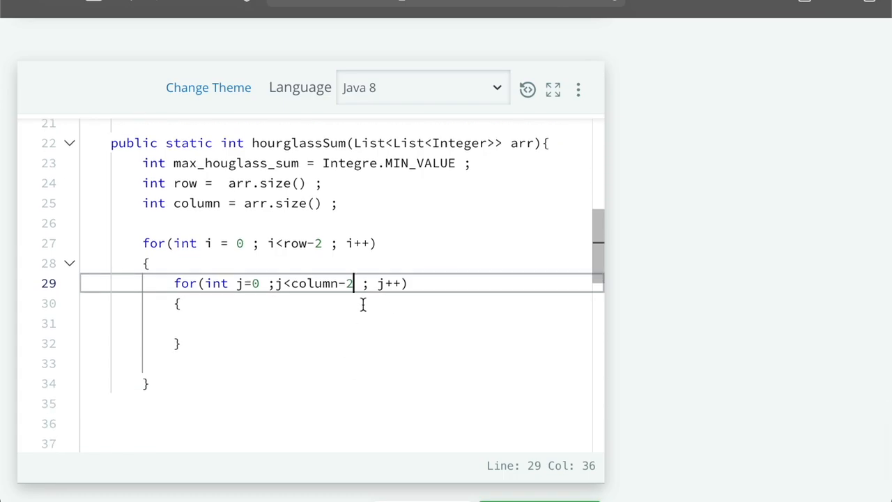
key(Enter)
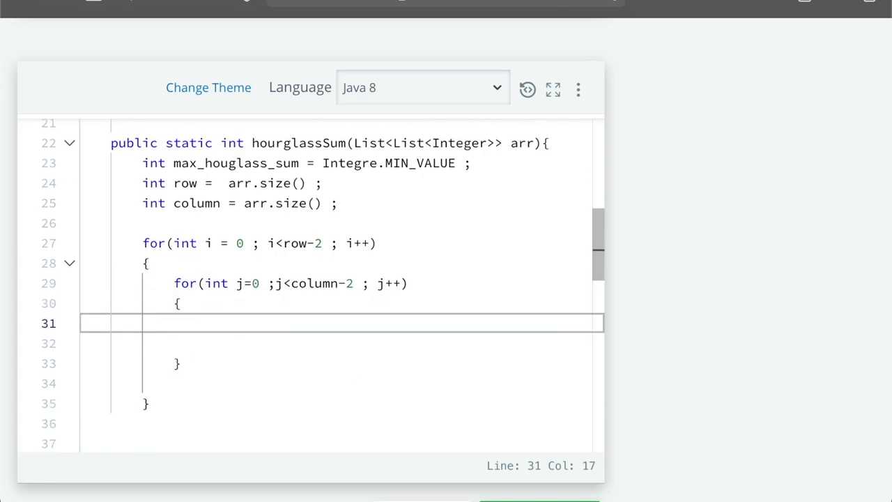
text(int)
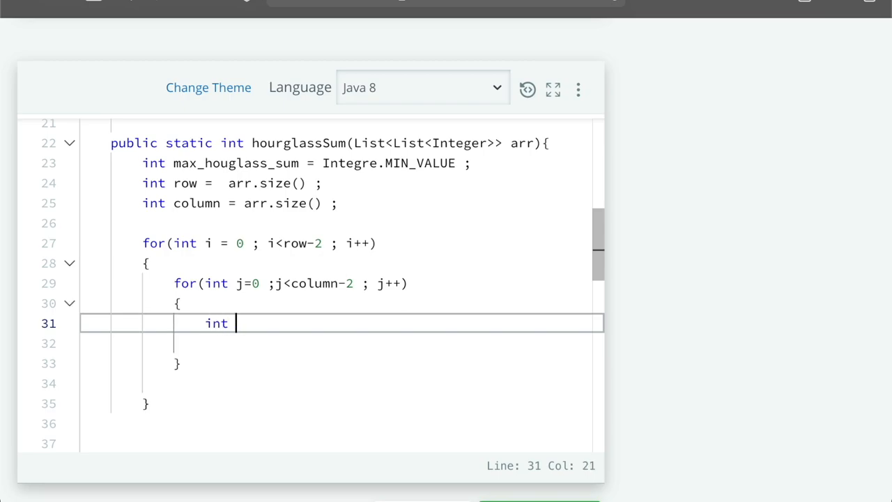
text(curr)
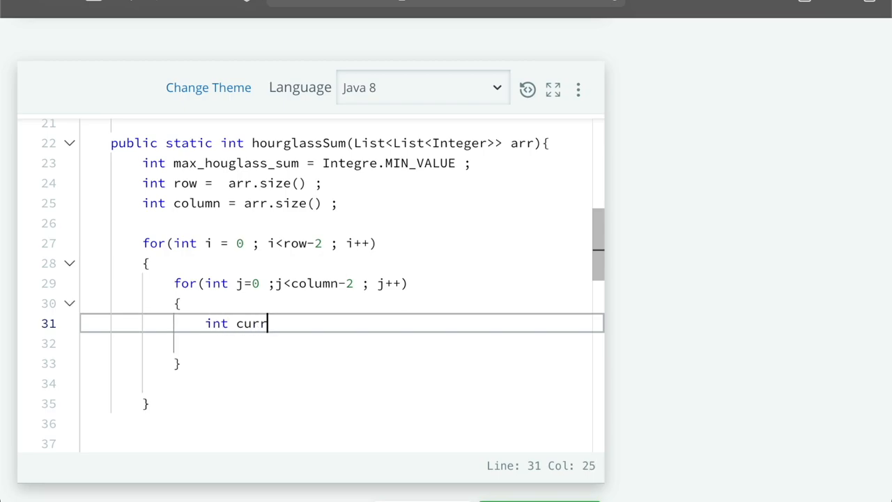
text(en_)
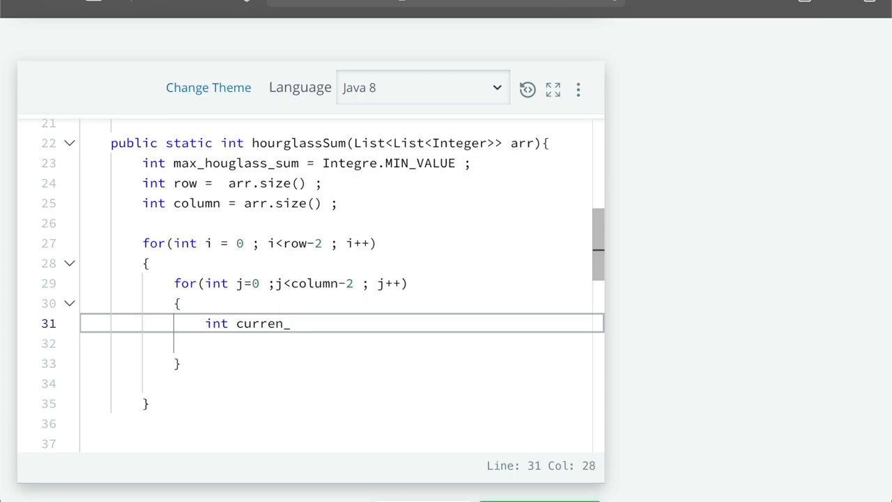
text(max)
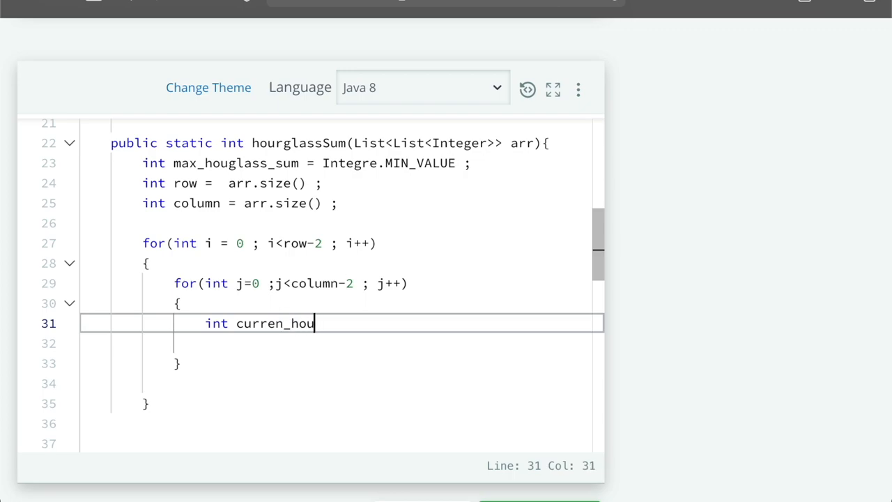
text(rglass)
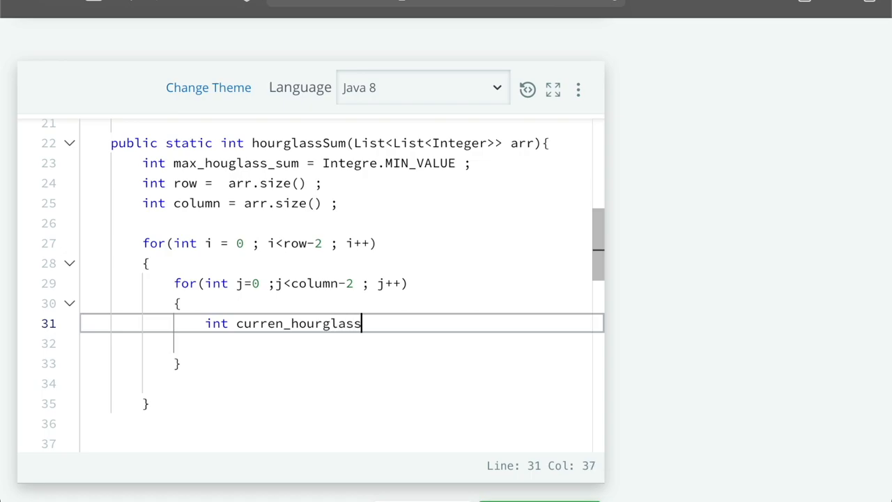
text(_s)
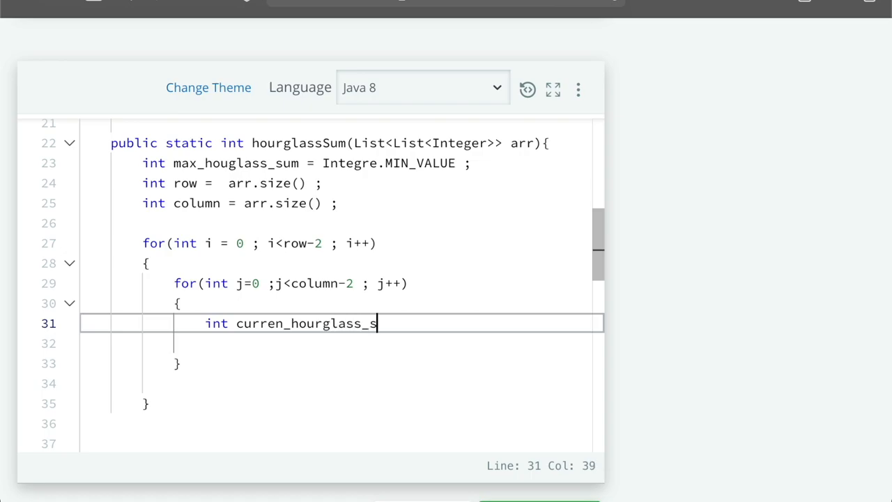
text(um =)
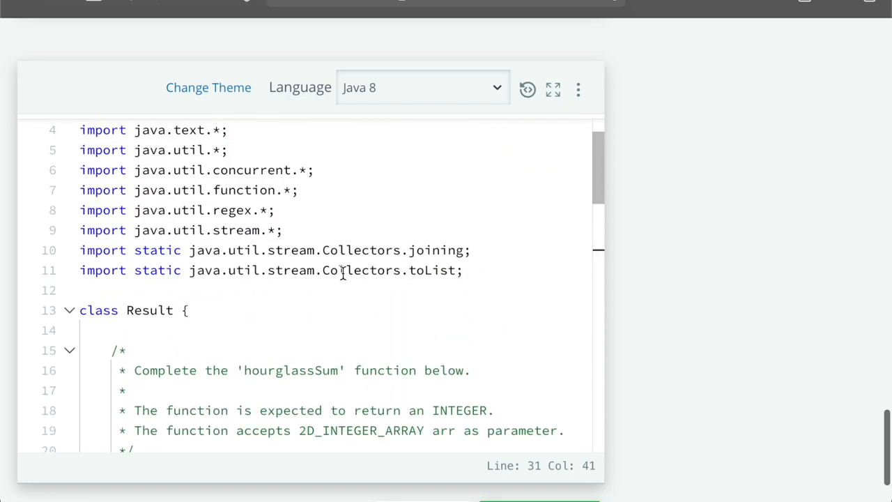
- Scroll the editor from the import lines down to hourglassSum's nested loops
scroll(down, 3)
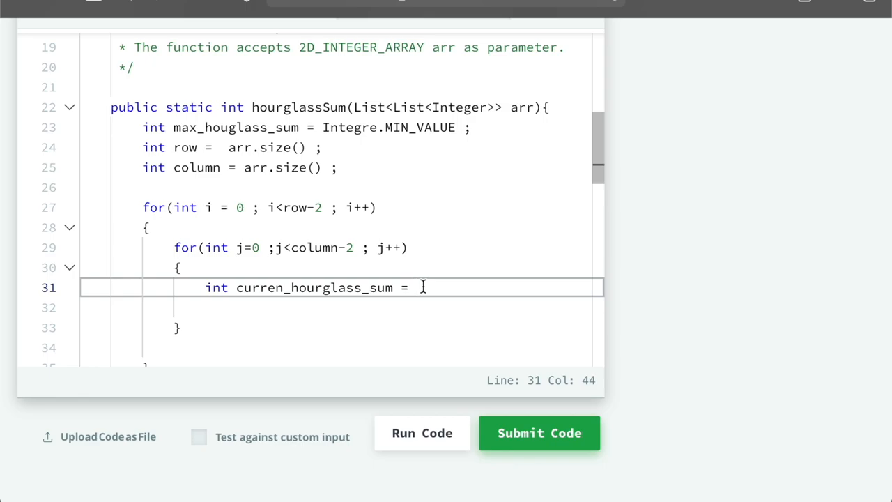
mouse_move(439, 305)
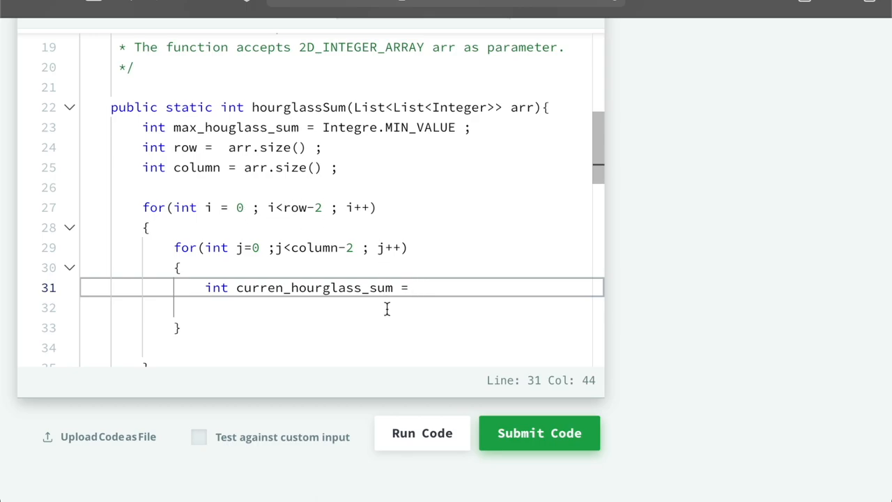
- Set curren_hourglass_sum's first term to arr.get(i).get(j)
text(arr.get)
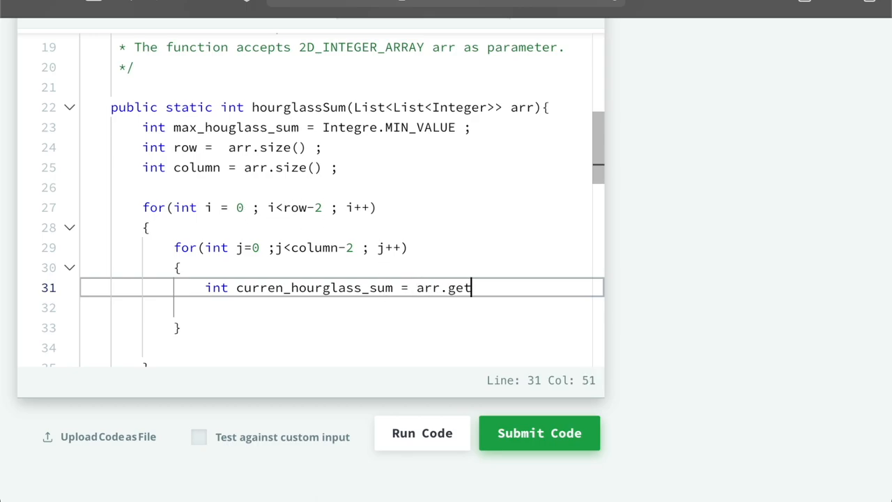
text(())
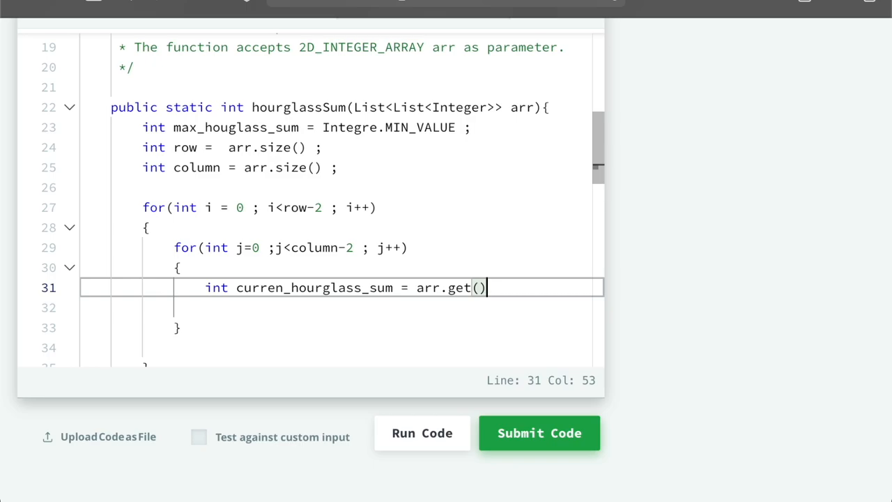
key(Left)
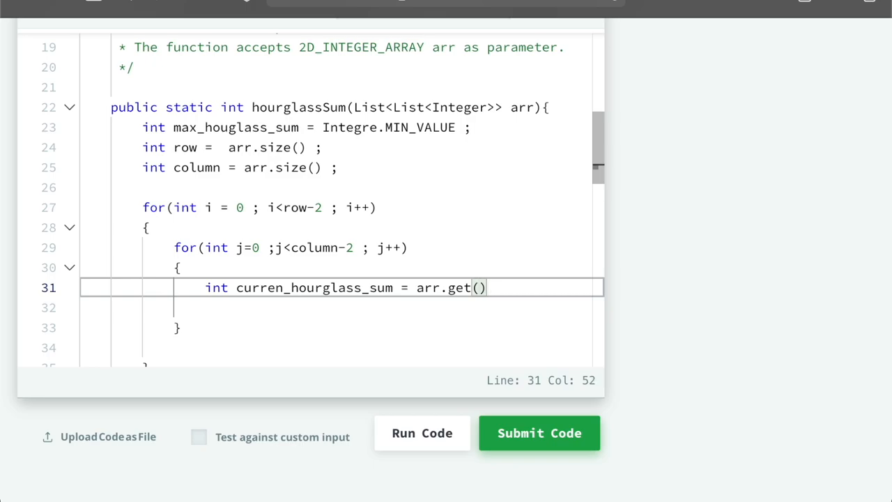
text(i)
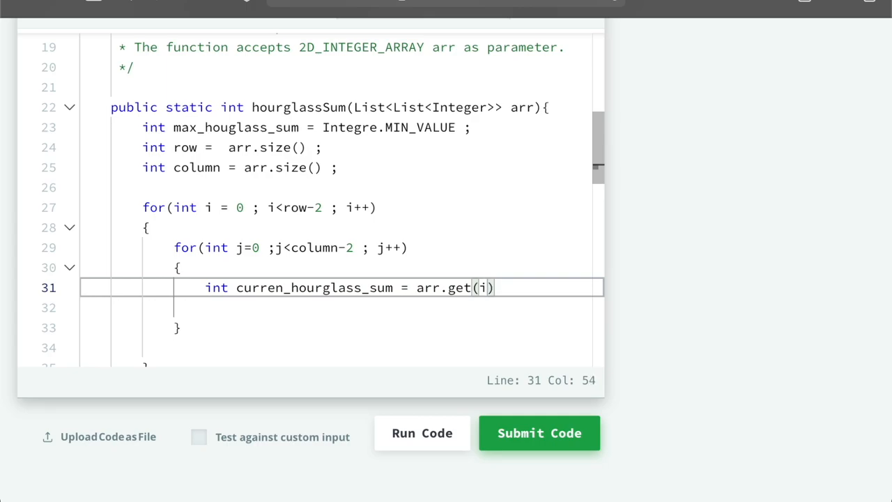
text(.)
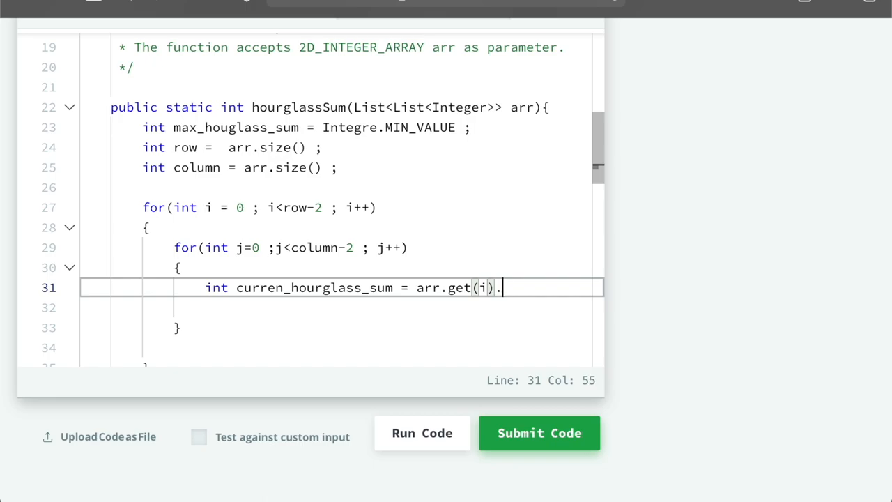
text(get())
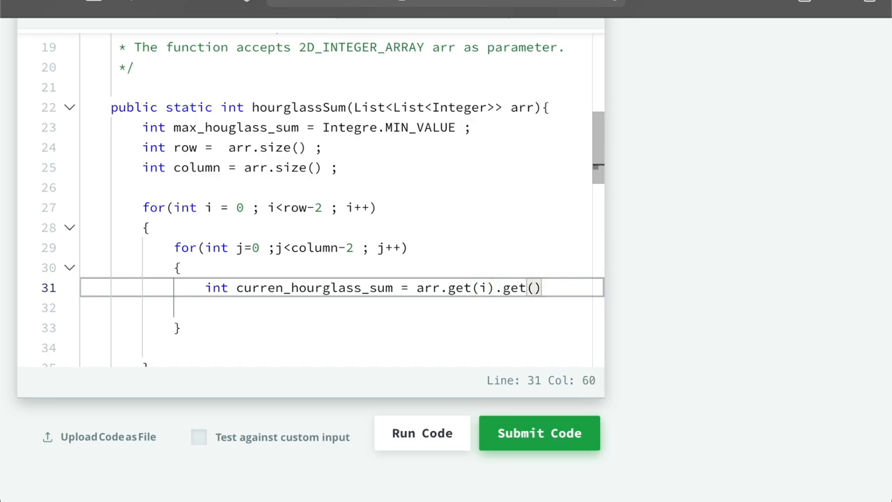
text(j)
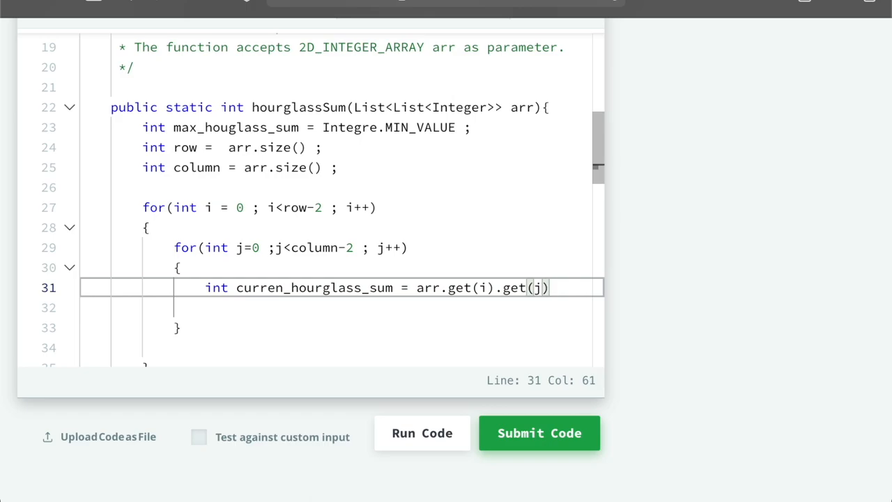
click(453, 287)
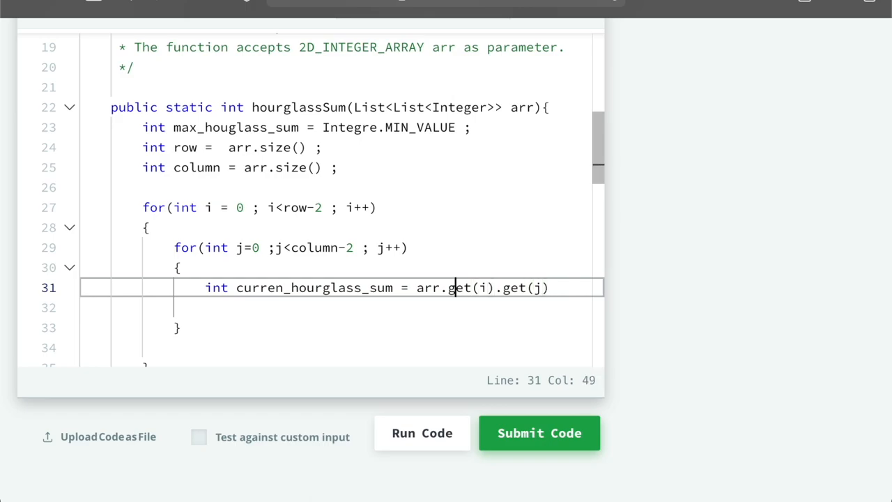
- Add + arr.get(i).get(j+1) to the sum on a new line
key(Enter)
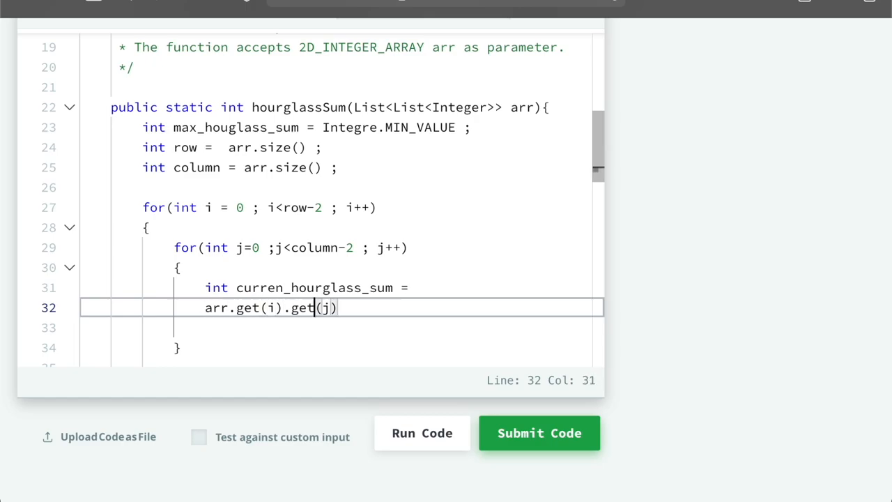
text(+)
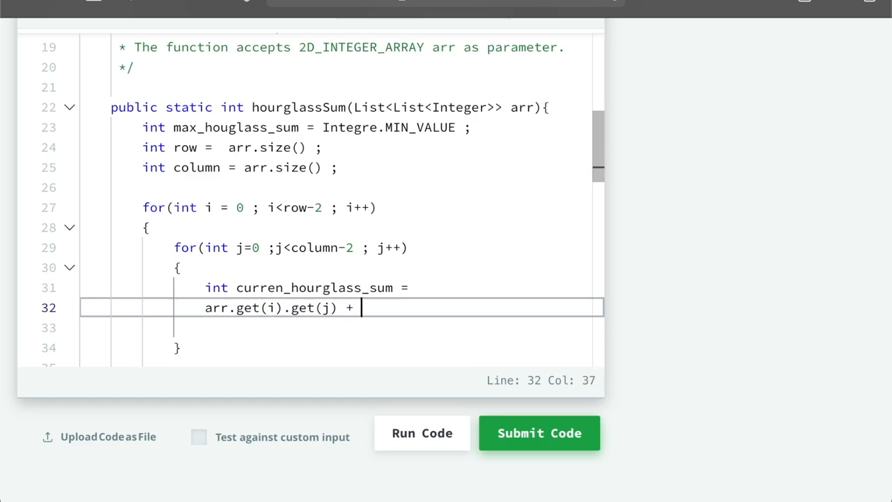
text(arr.)
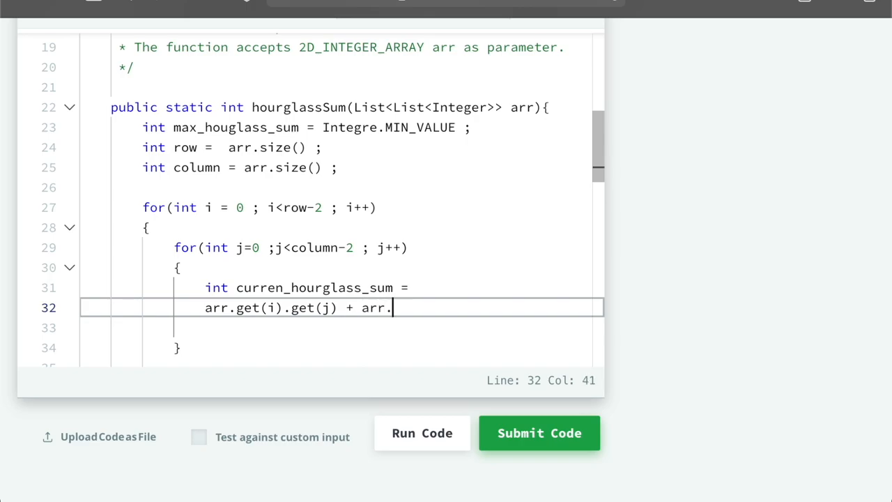
text(get())
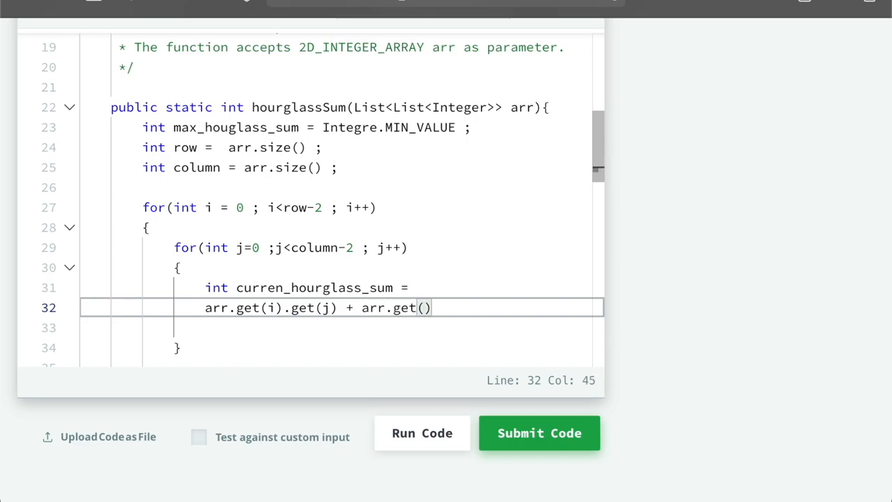
text(i).get)
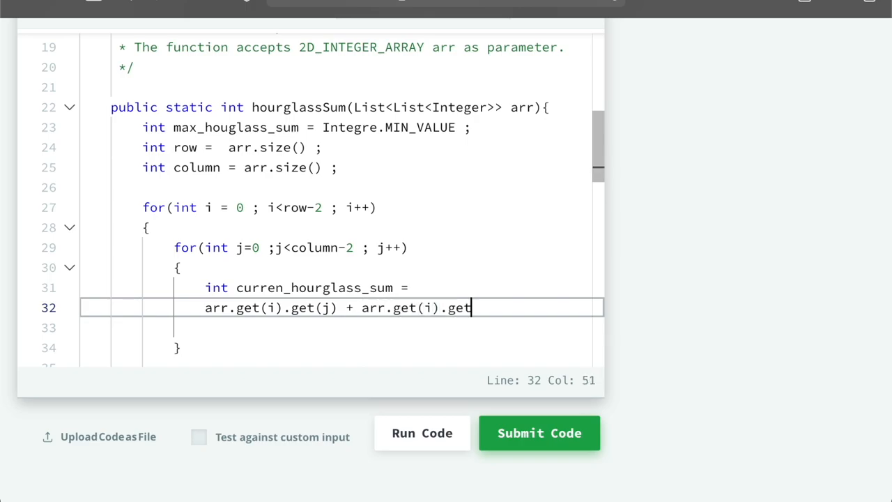
text((j))
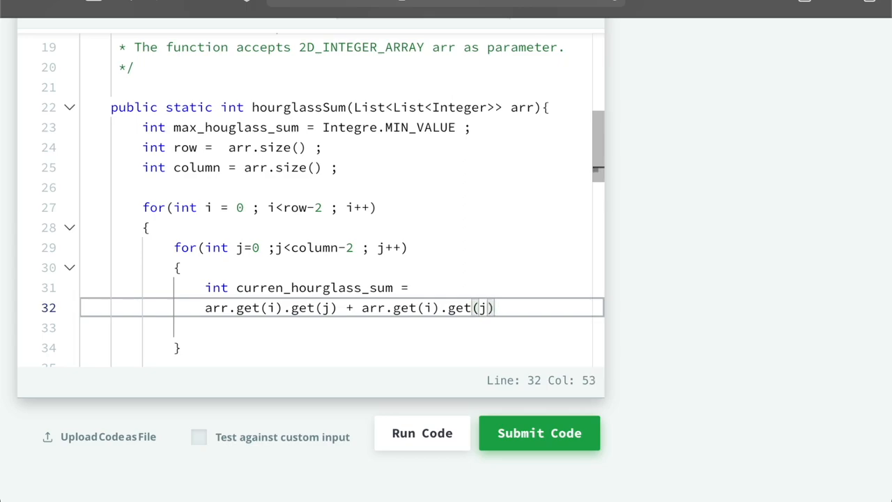
text(+1)
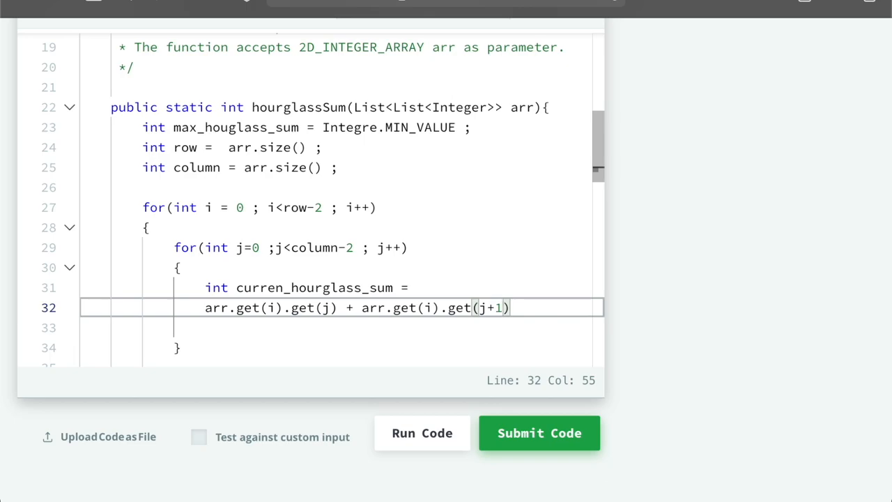
- Add + arr.get(i).get(j+2) to complete the hourglass's top row
text(+)
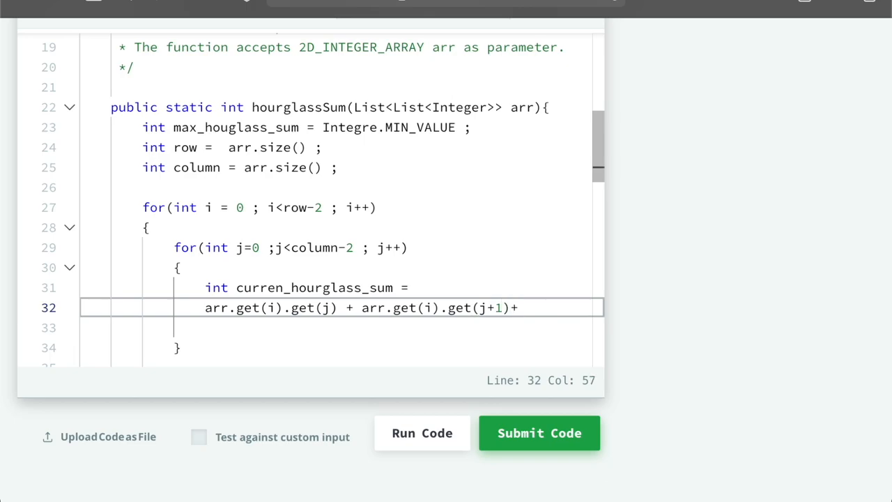
text(arr.ge)
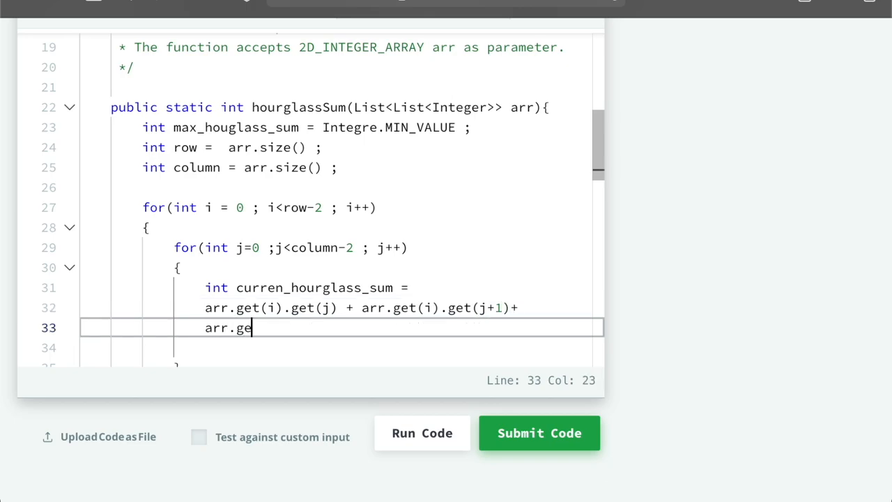
text(t(i))
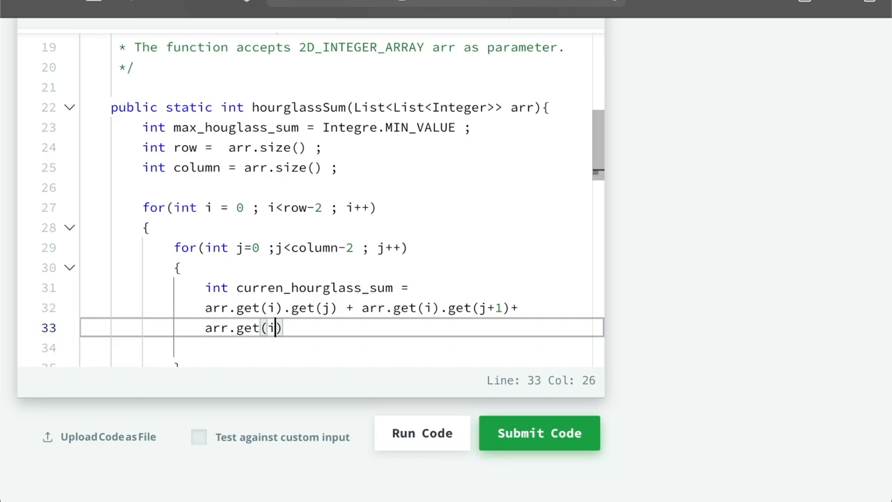
text(.get)
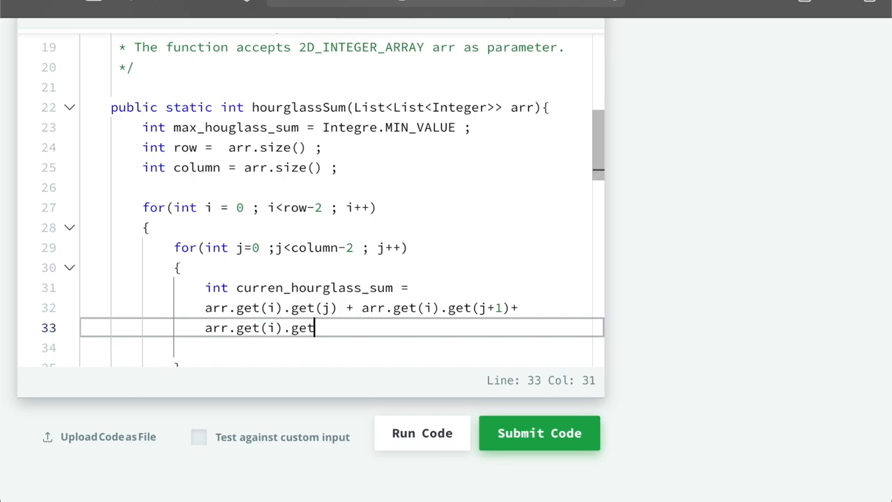
text(())
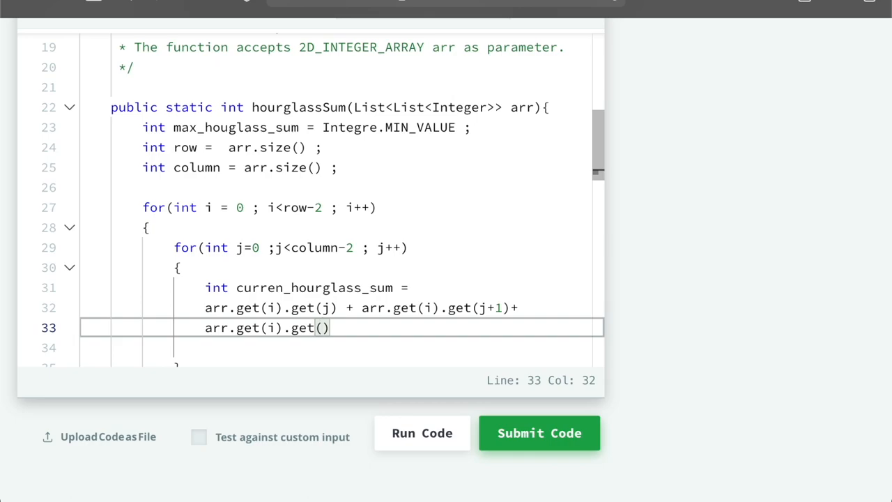
text(j+2)
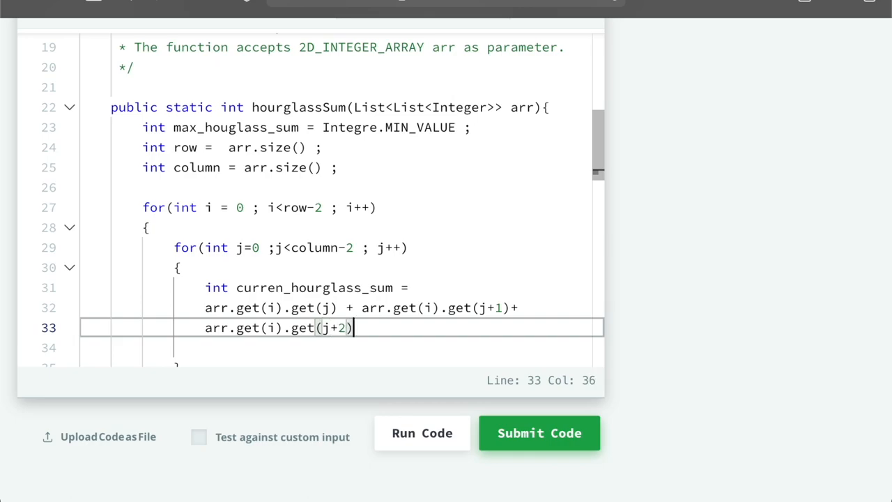
mouse_move(376, 308)
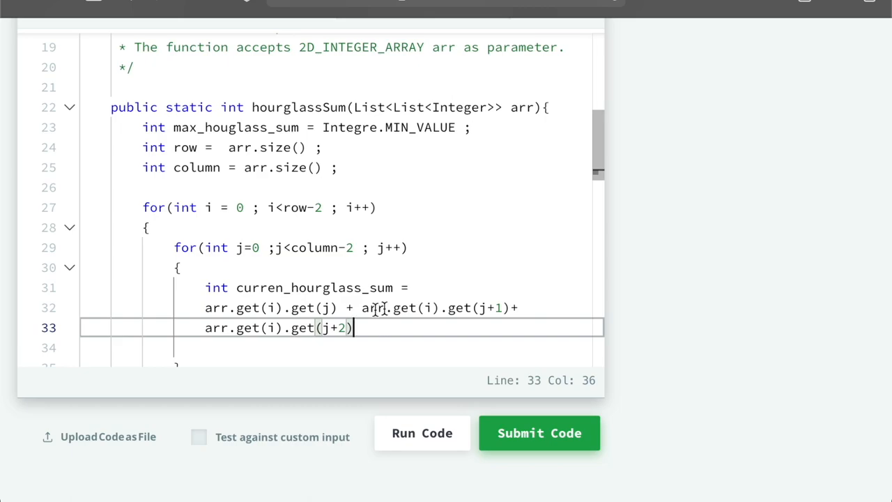
- Start adding the middle cell + arr.get(i+1).get(j+1) to the hourglass sum
click(273, 308)
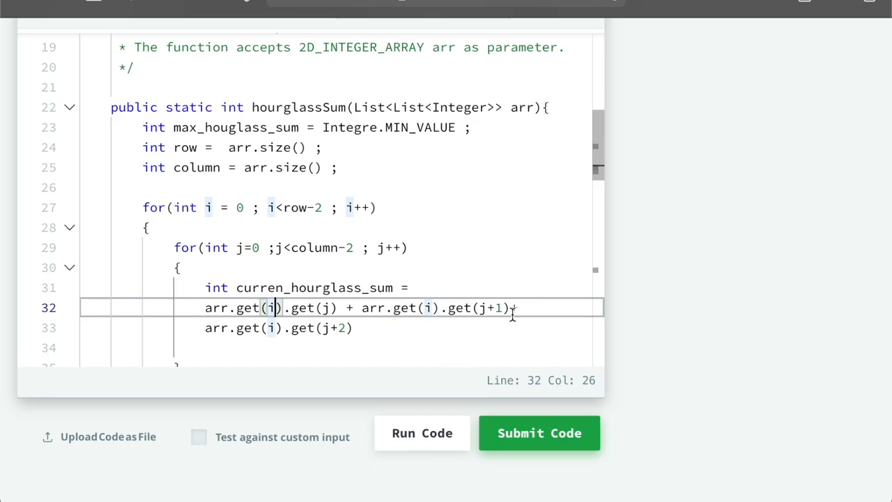
text(+ arr.get)
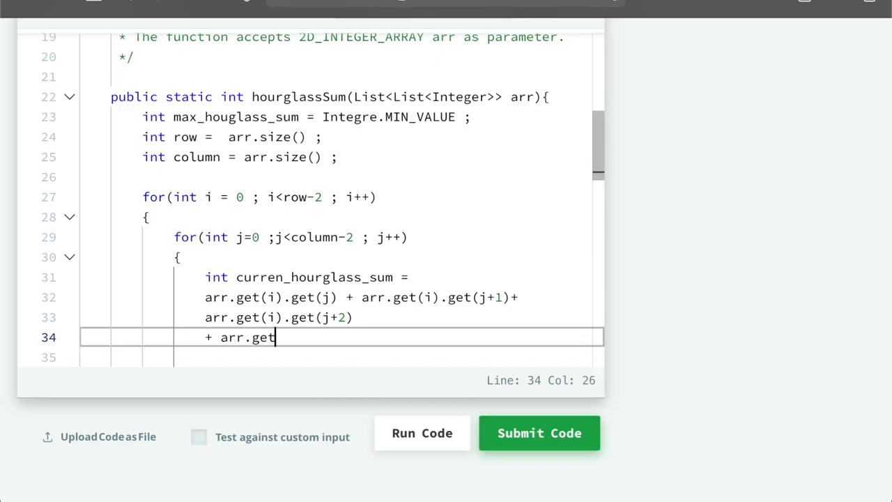
text(())
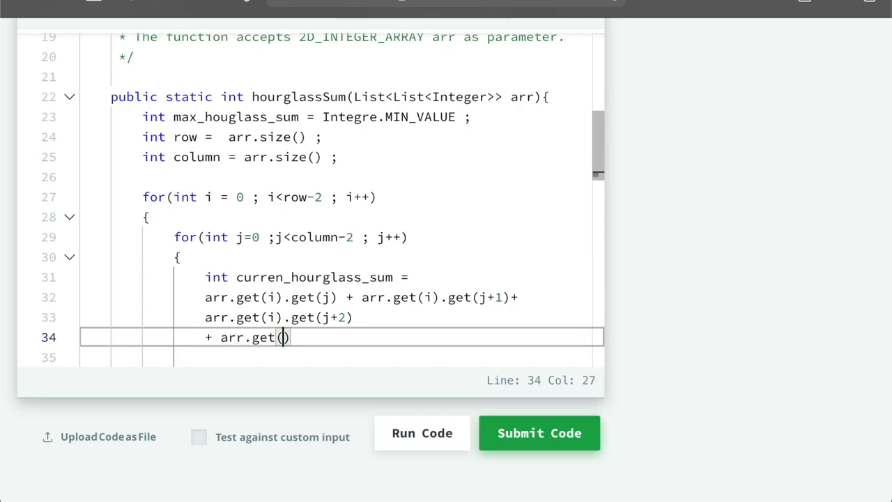
text(i+1)
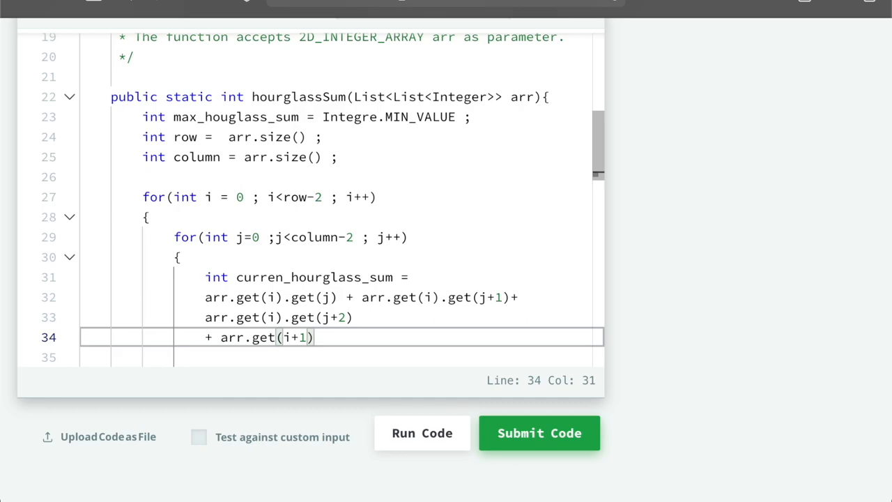
text(.get())
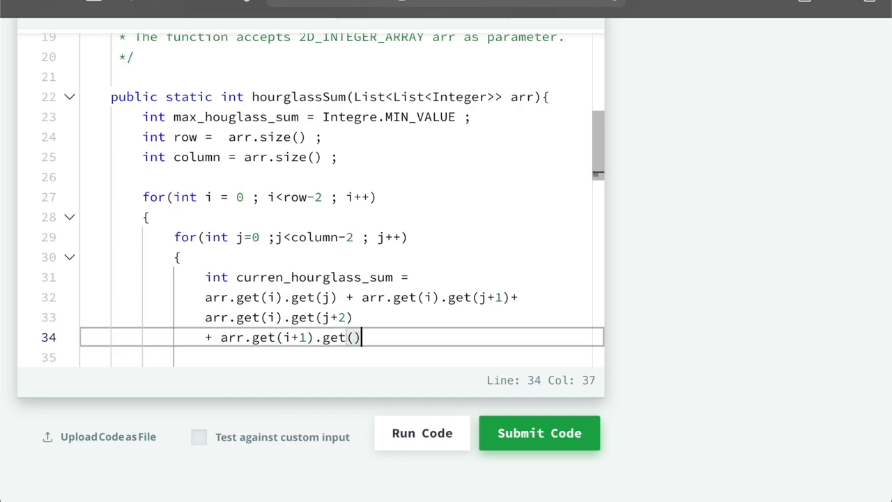
text(j+1)
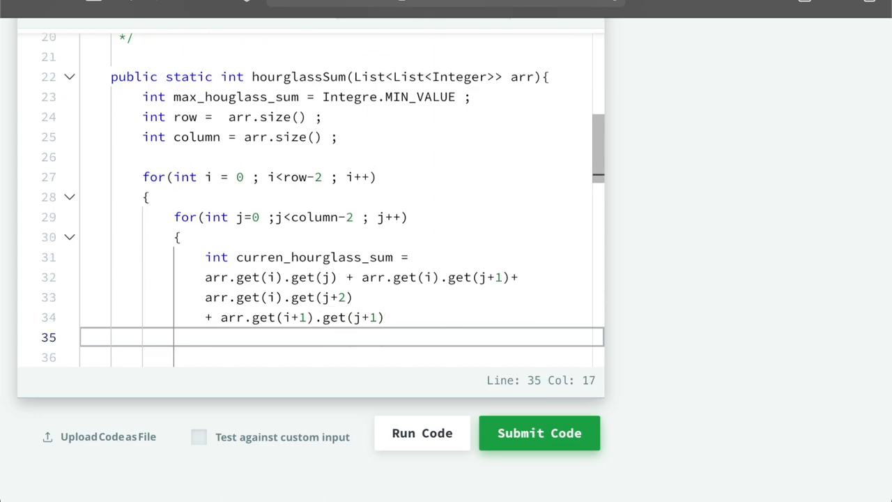
- Add the bottom-left cell arr.get(i+2).get(j) to curren_hourglass_sum
text(+a)
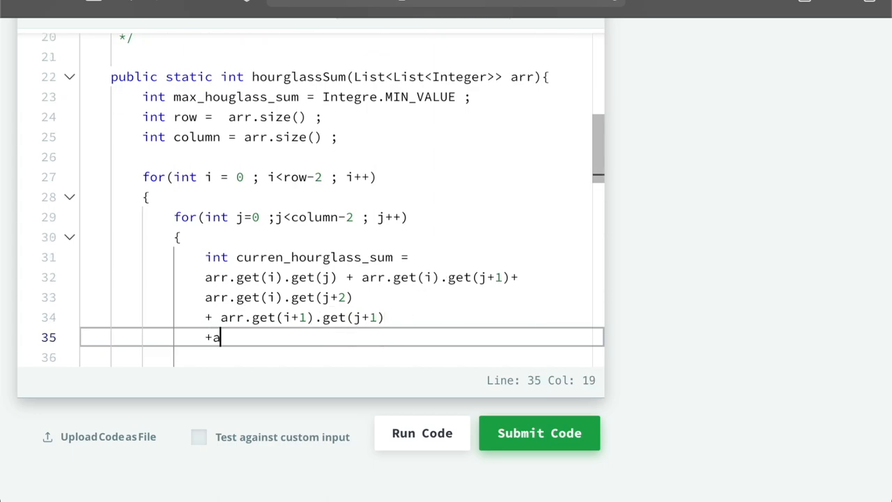
text(rr.get)
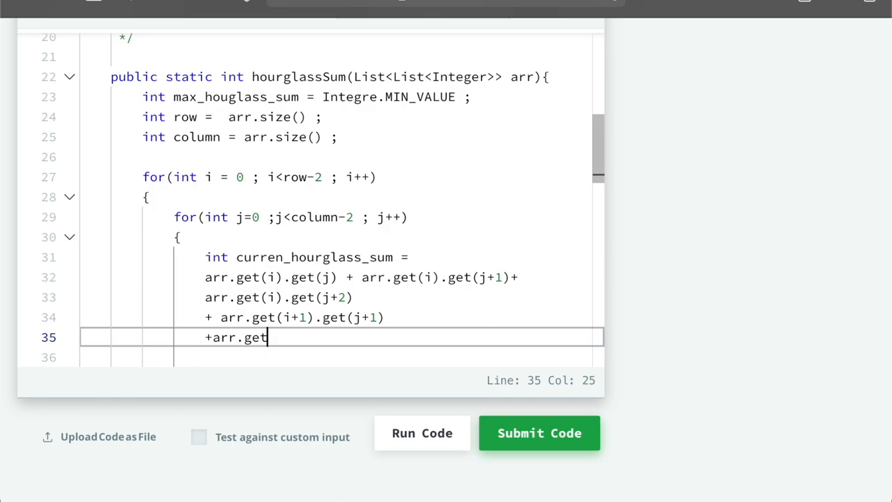
text((i+)
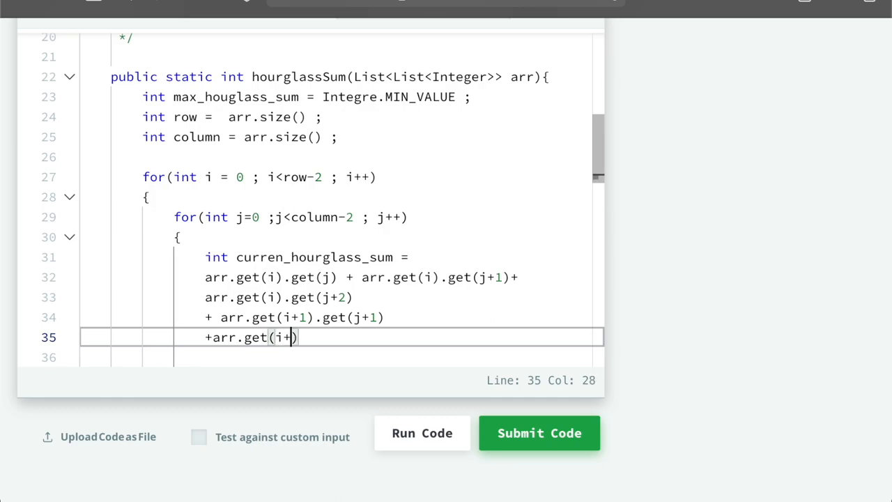
text(2))
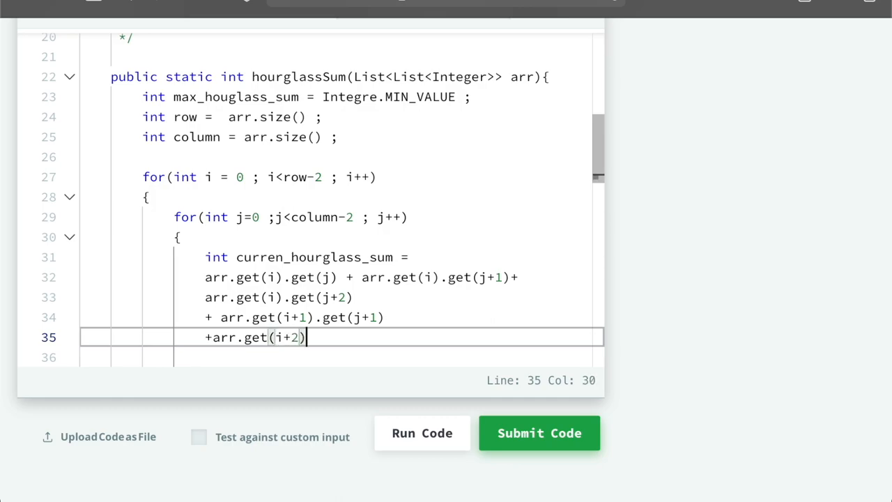
text(.get())
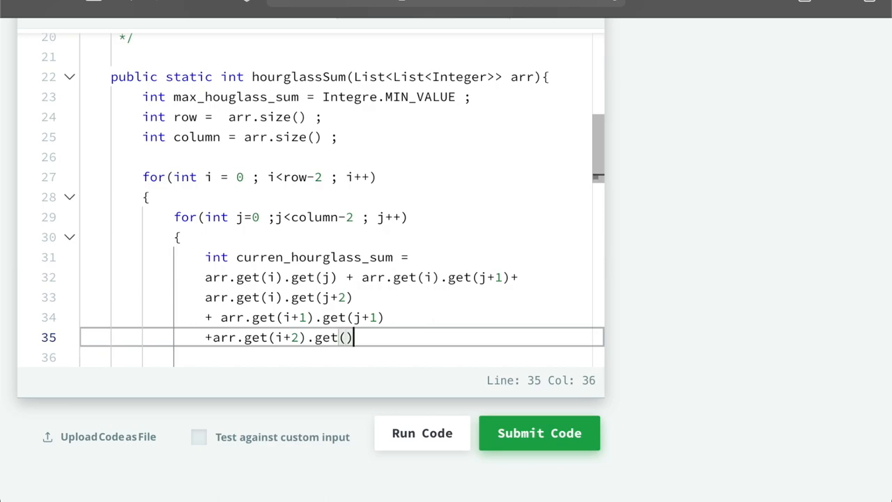
text(j)
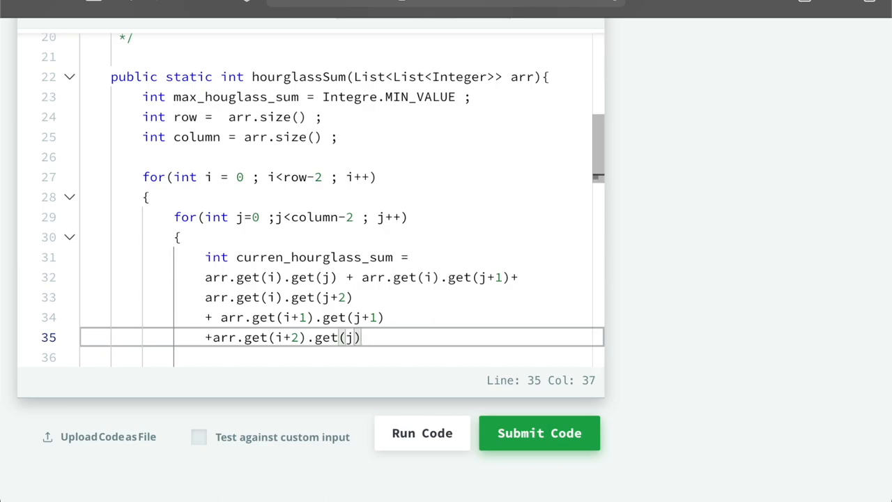
- Add the bottom-middle cell arr.get(i+2).get(j+1) to the sum
text(+arr)
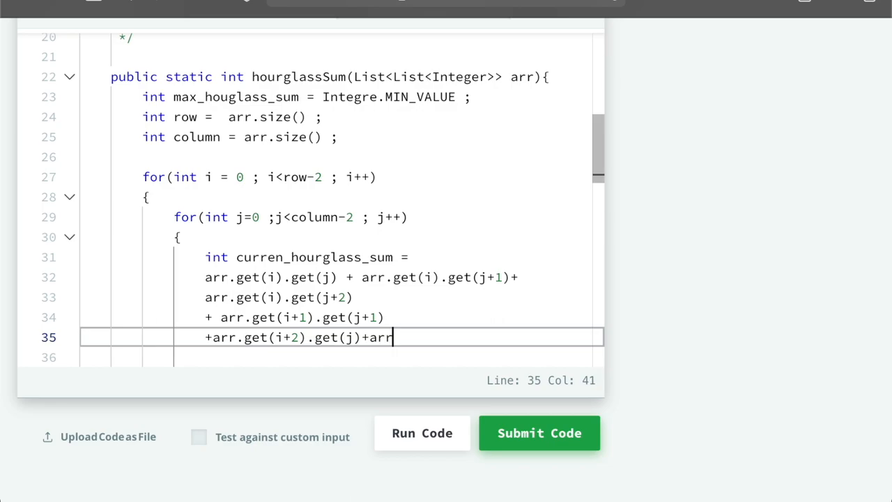
text(.get())
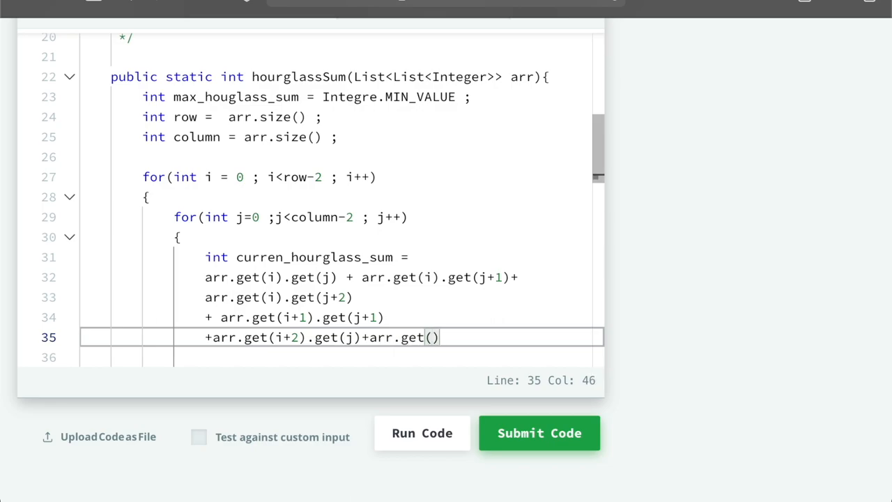
text(i+)
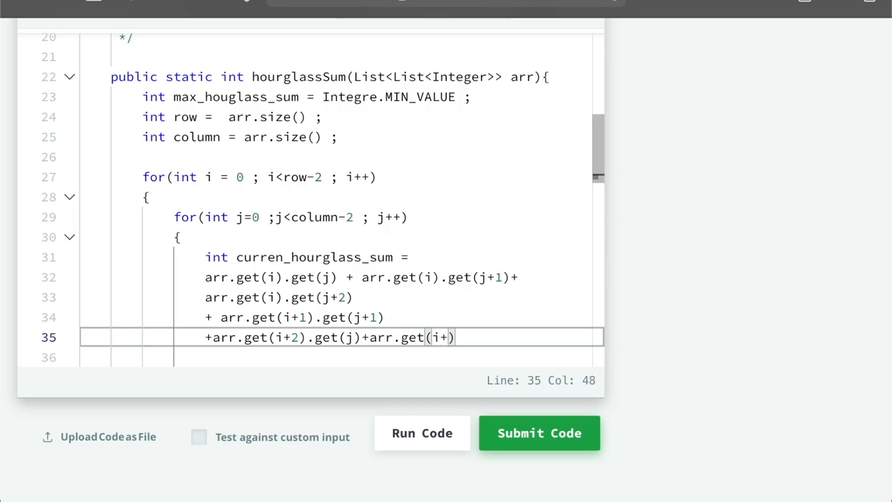
text(2).g)
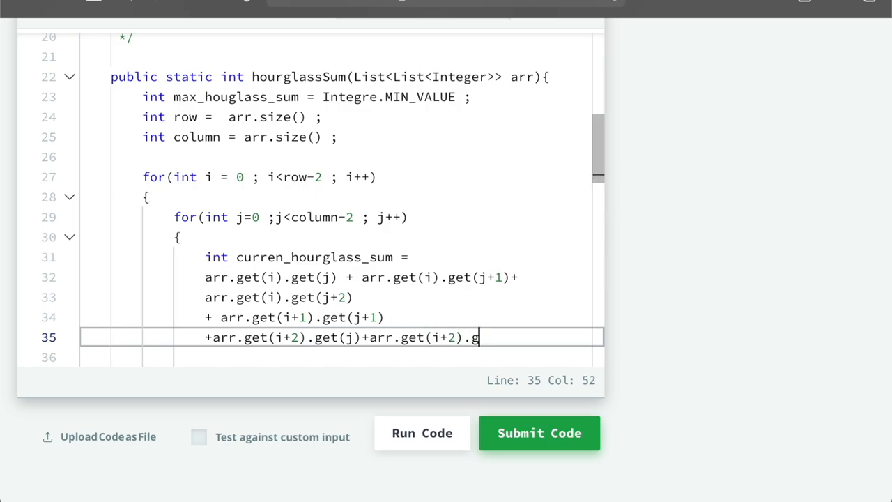
text(et())
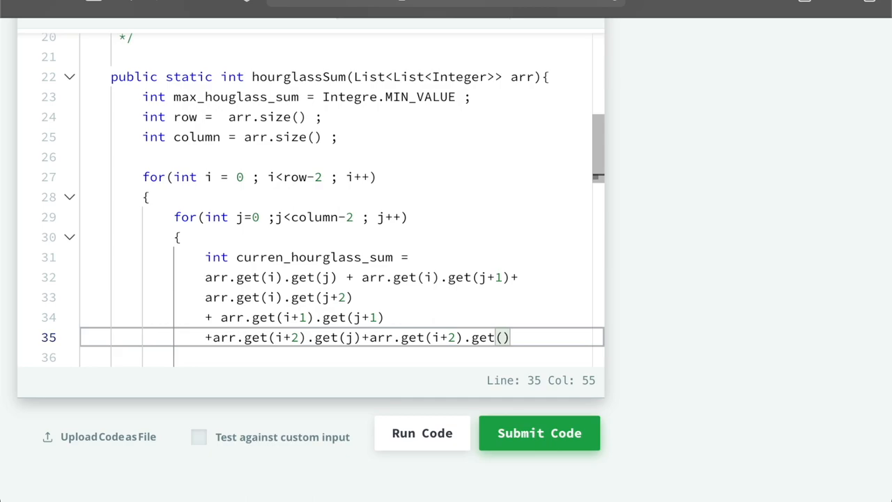
text(j+1)
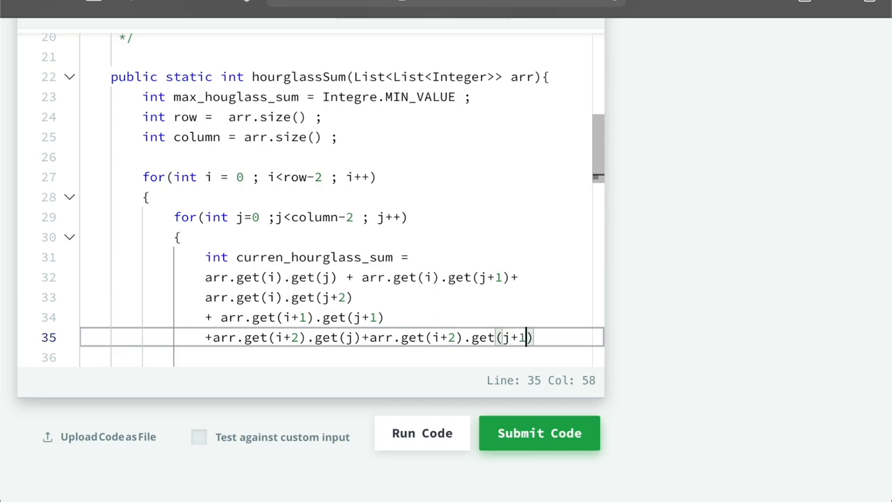
- Add the bottom-right cell arr.get(i+2).get(j+2) and end the statement with a semicolon
text(+)
text(arr)
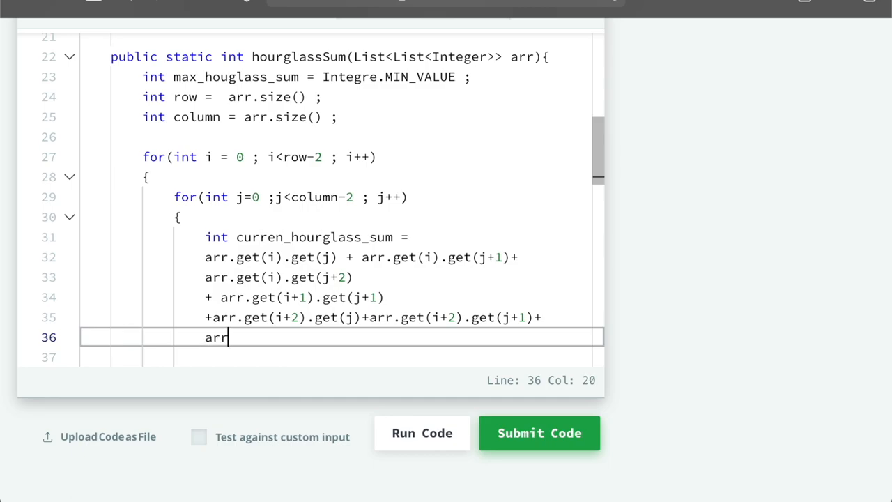
text(.get())
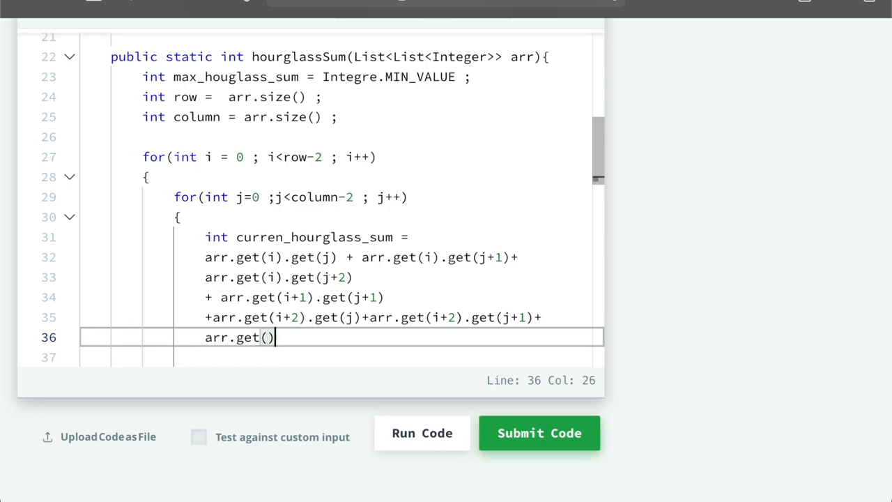
text(i+)
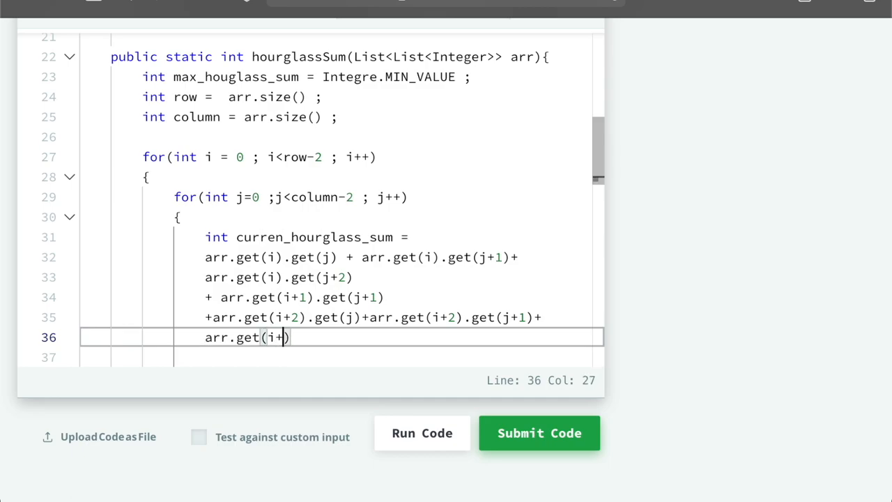
text(2).ge)
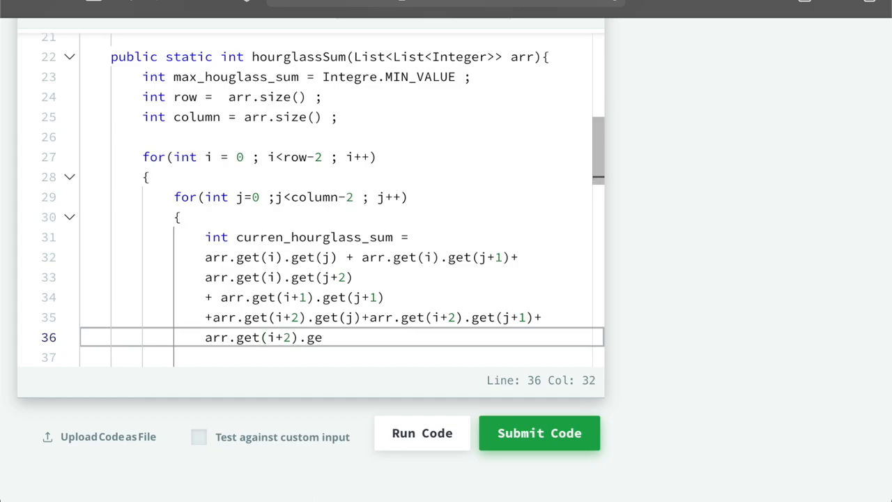
text(t)
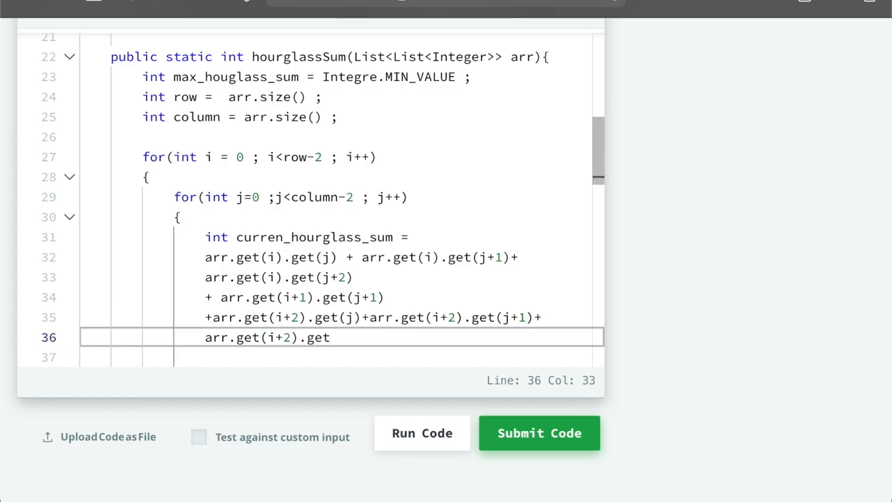
text((j+))
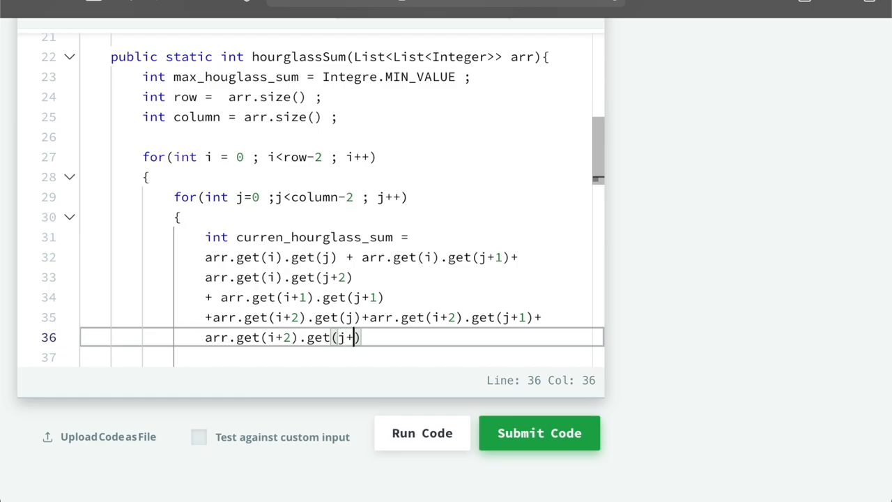
text(2) ;)
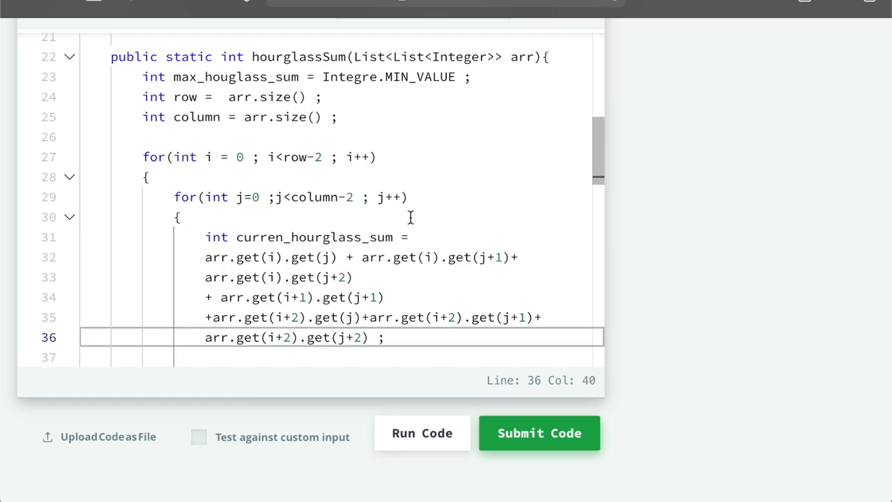
- Insert new blank lines below the finished sum statement
scroll(down, 3)
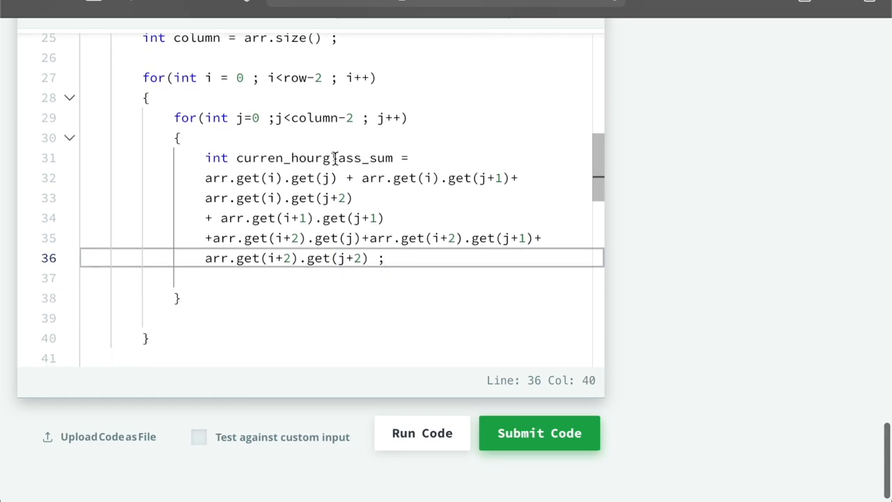
double_click(314, 158)
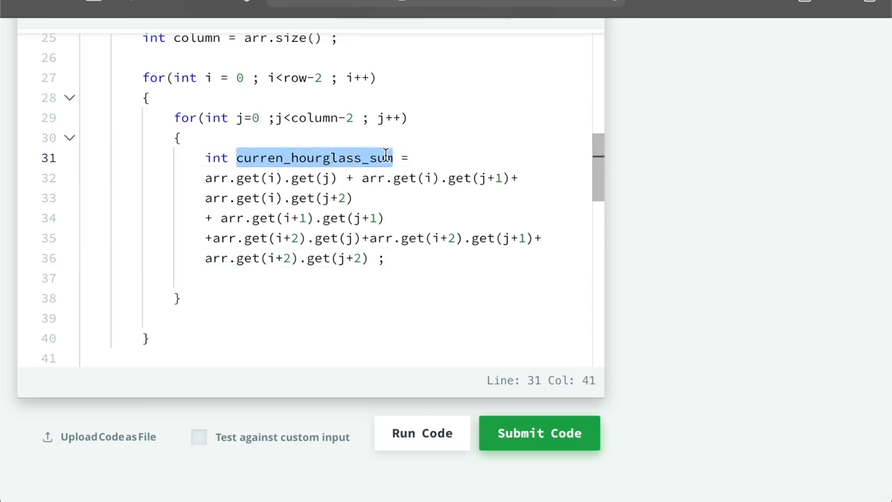
click(391, 258)
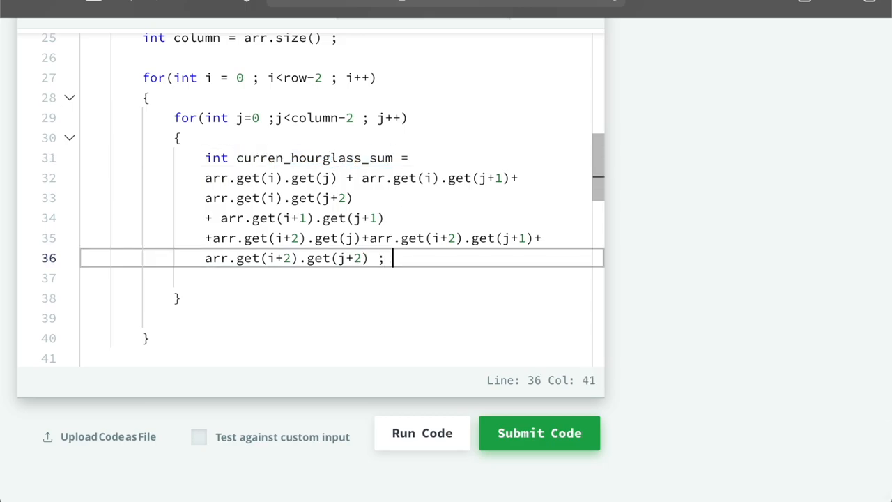
key(enter)
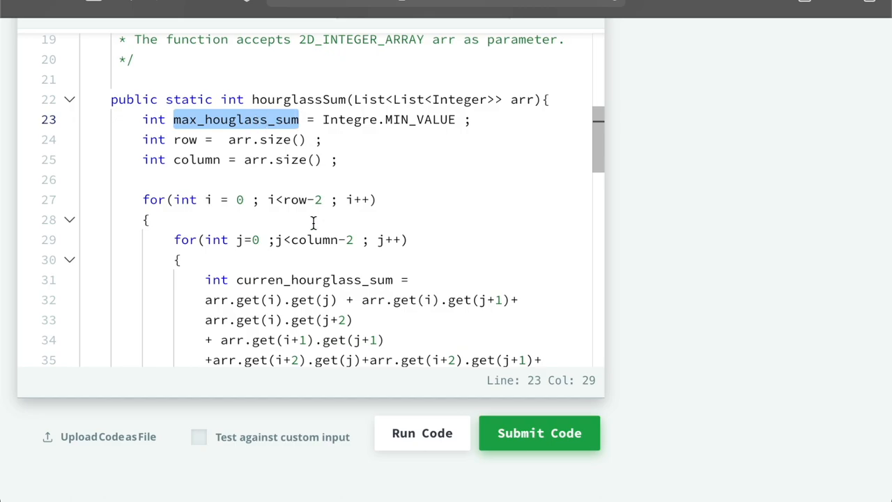
- Write max_houglass_sum = MATH.max(max_houglass_sum, curren_hourglass_sum); below the sum
scroll(down, 3)
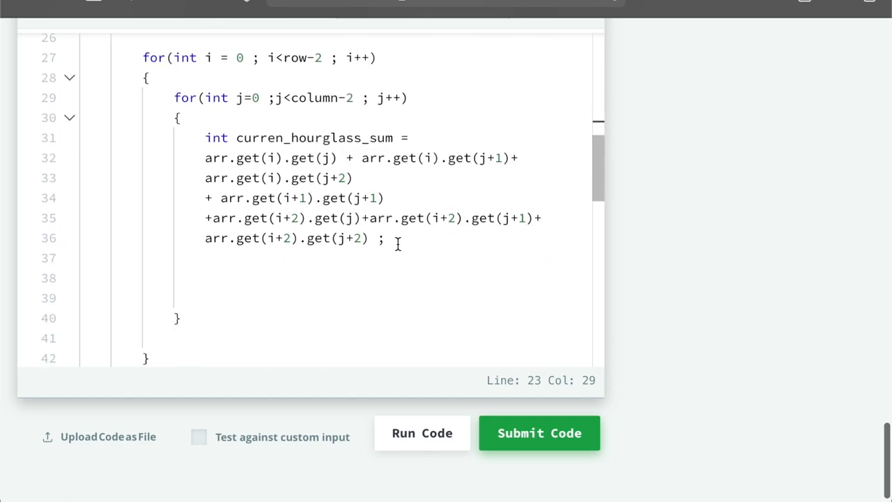
text(max_houglass_sum)
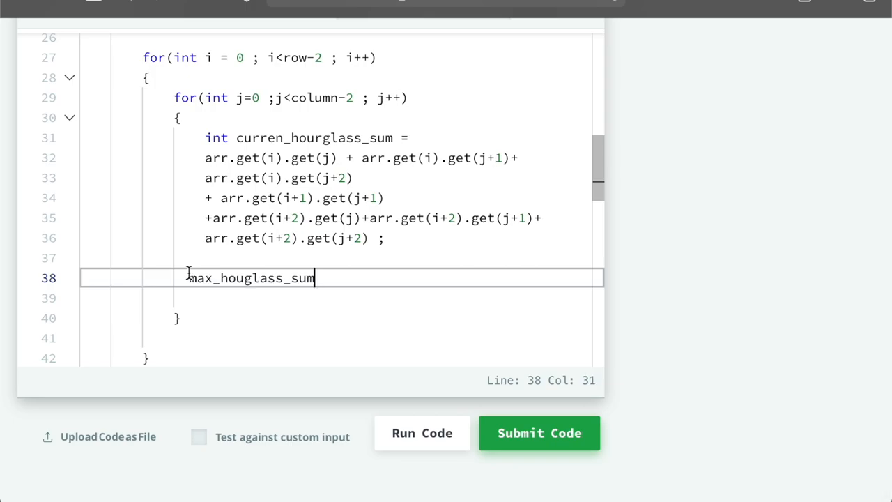
text(=)
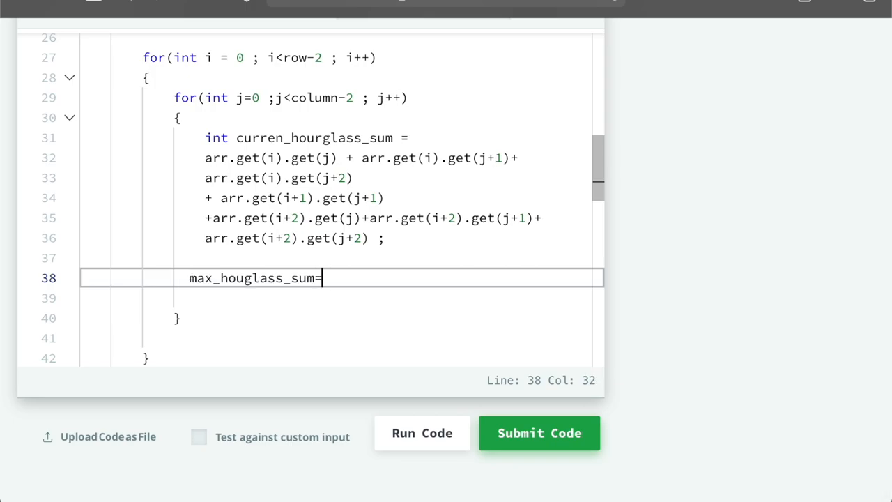
text(" ")
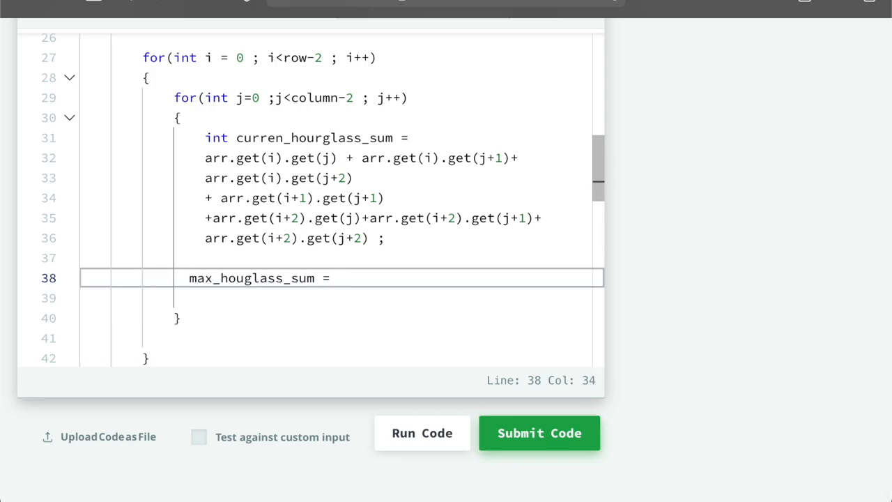
text(MATH)
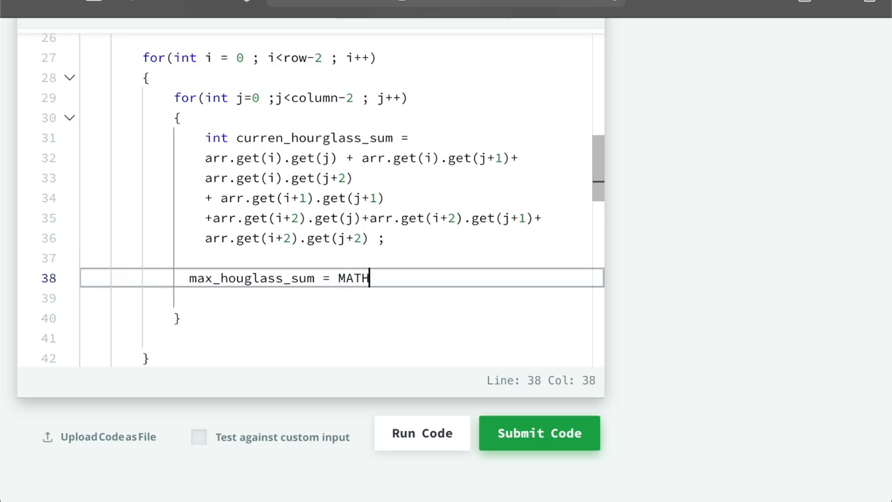
text(.)
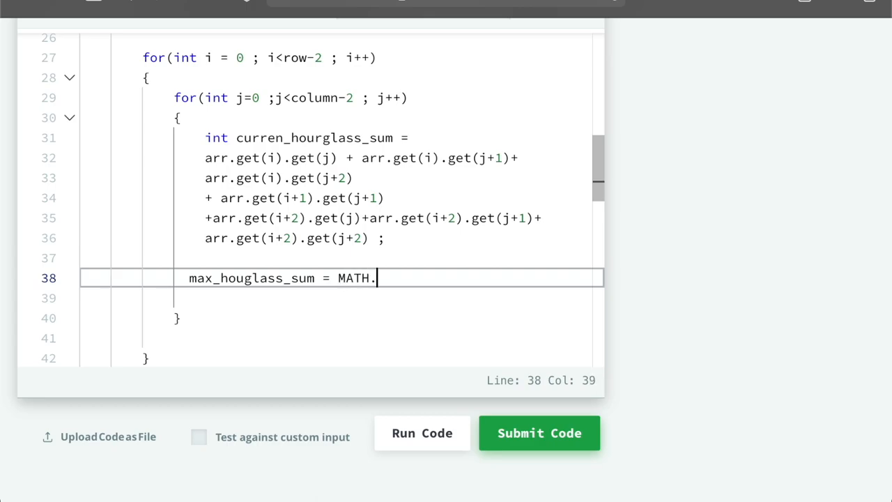
text(max())
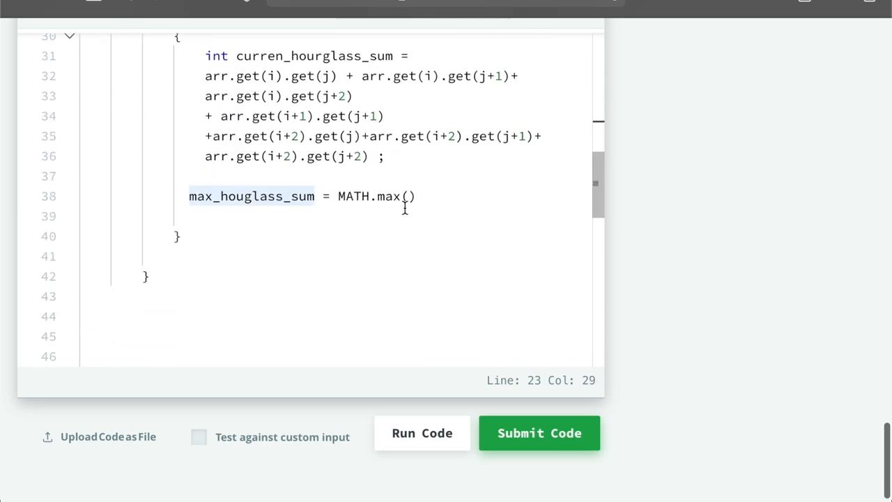
text(max_houglass_sum ,)
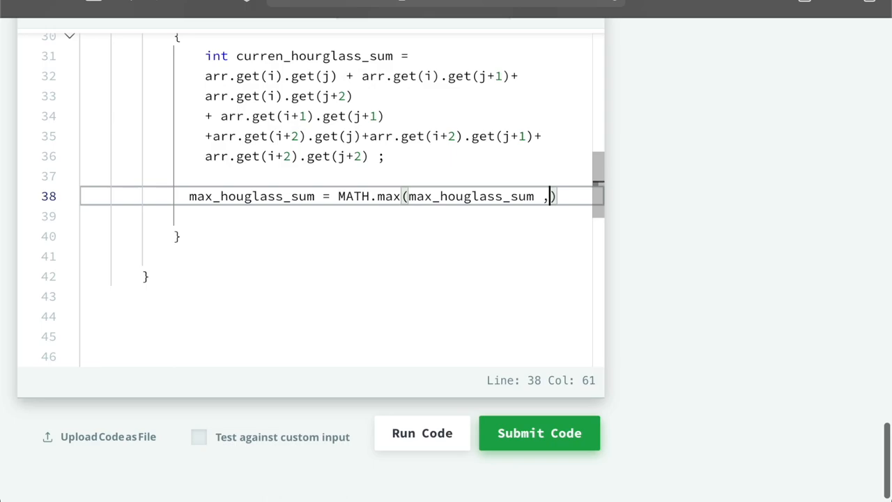
double_click(313, 146)
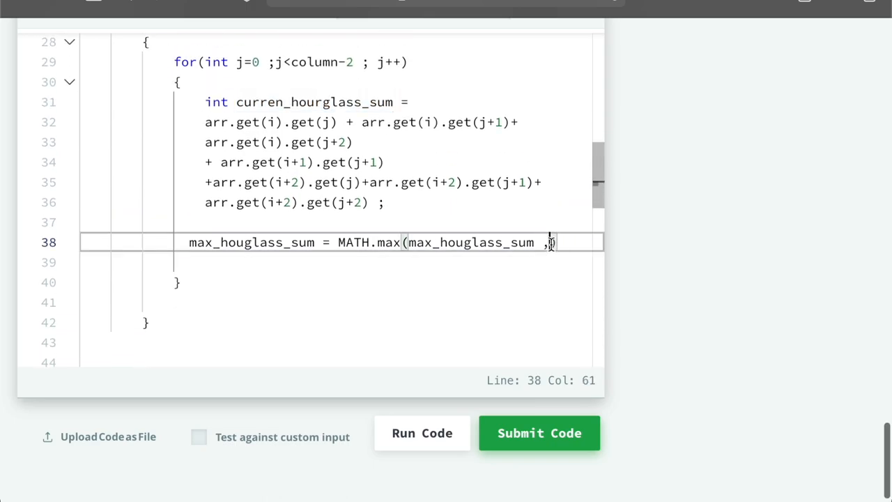
text(curren_hourglass_sum)
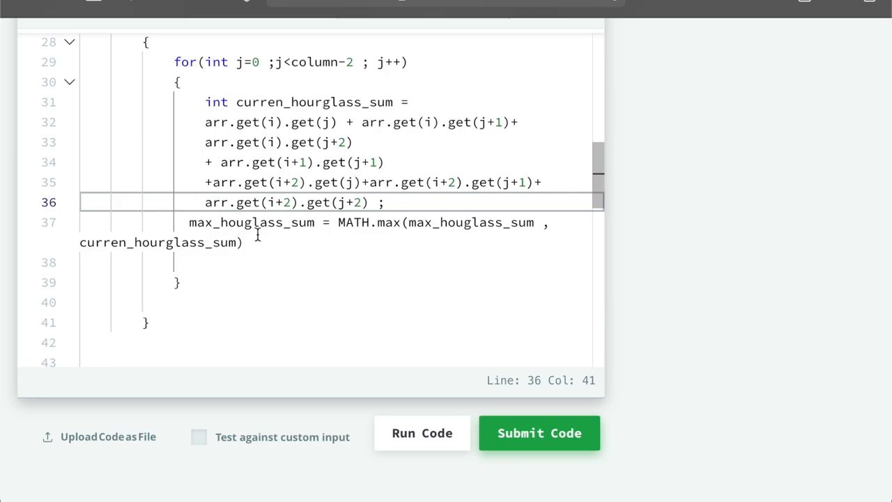
text(;)
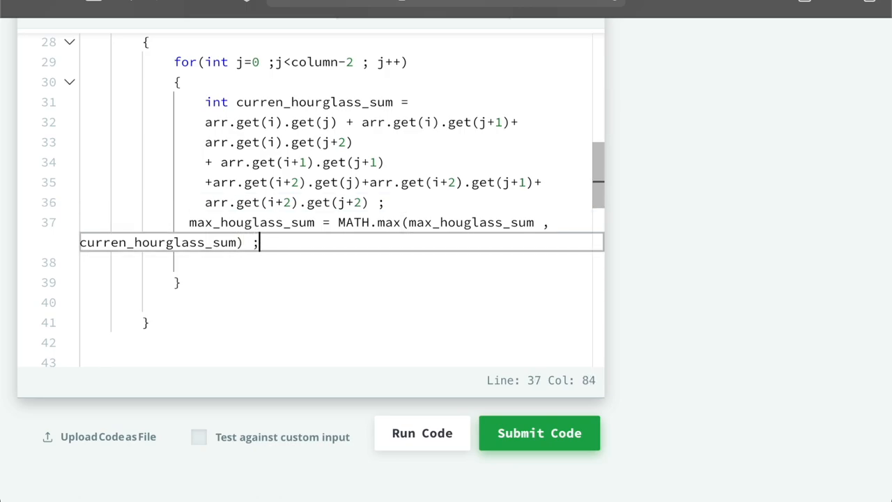
scroll(down, 3)
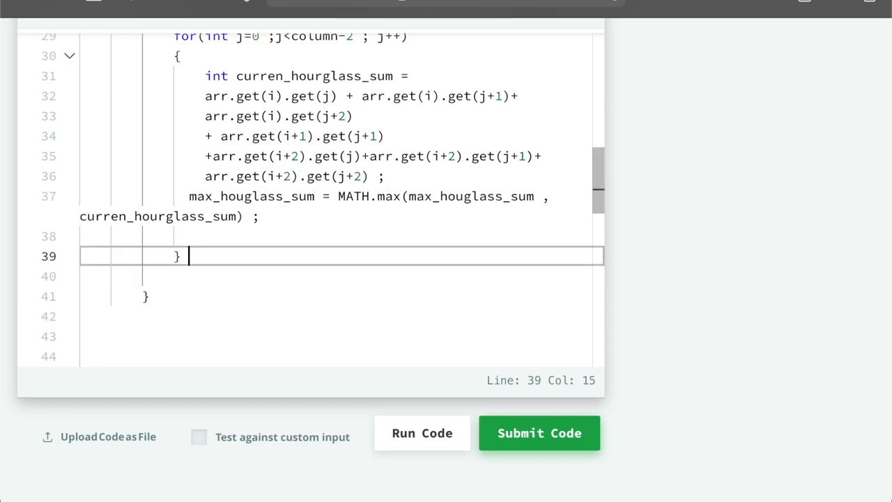
- Type return max_houglass_sum; after the inner loop's closing brace
text(return)
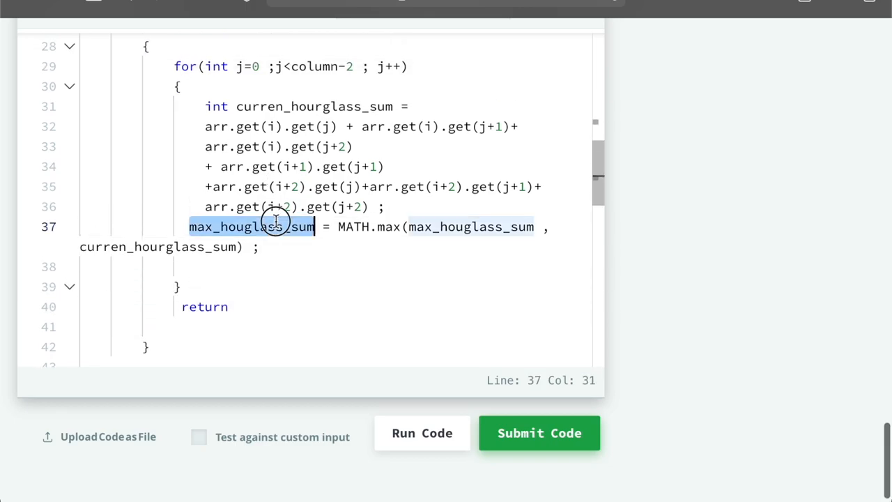
text(max_houglass_sum)
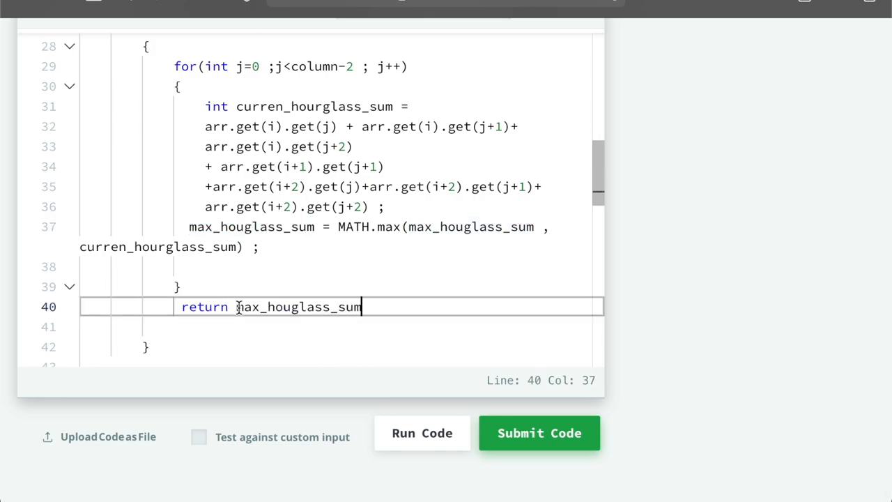
text(;)
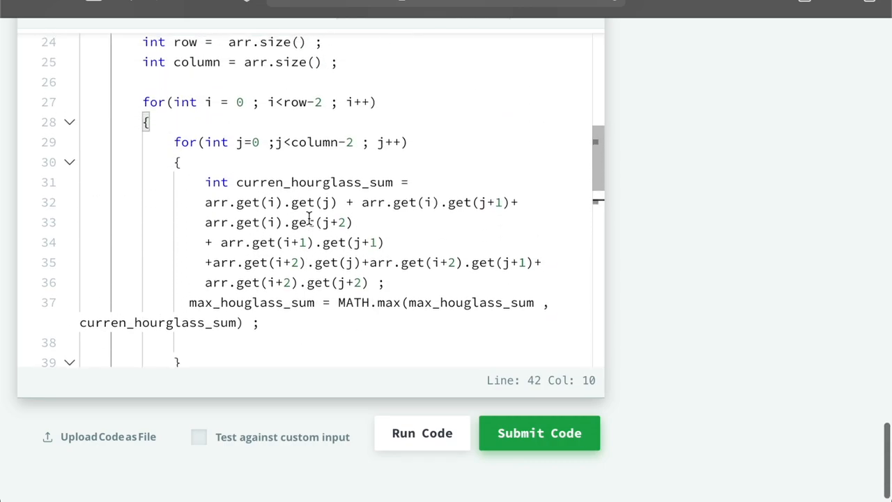
scroll(down, 3)
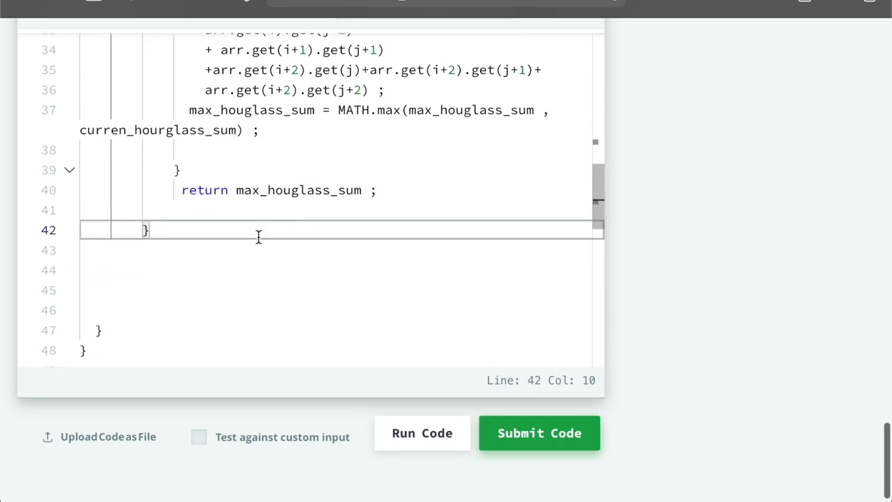
scroll(up, 3)
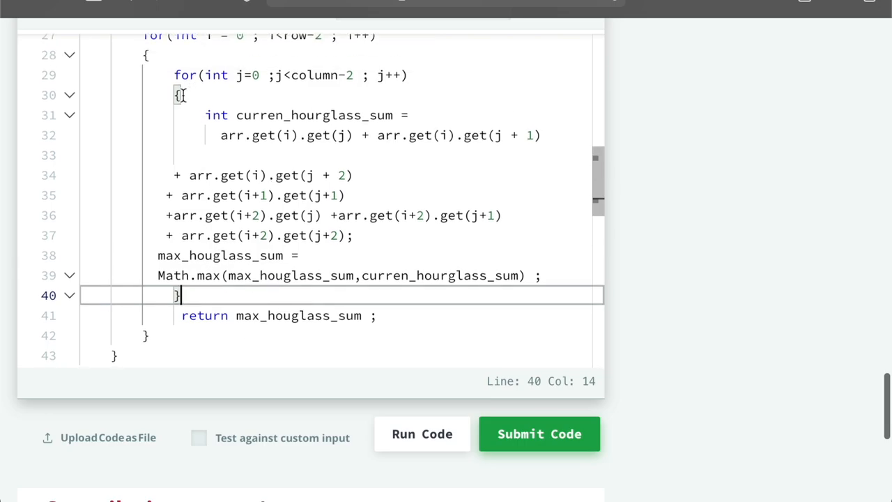
- Place return max_houglass_sum; after the outer loop instead of inside it
click(209, 315)
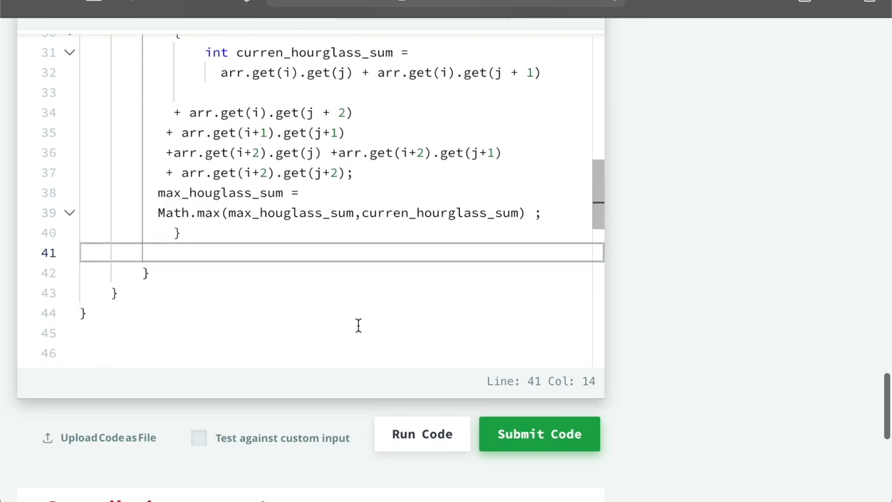
text(return max_houglass_sum ;)
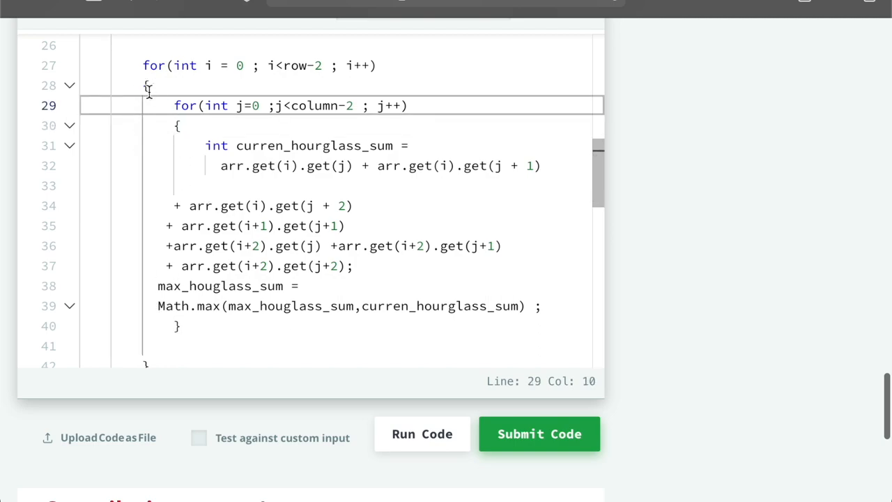
scroll(down, 3)
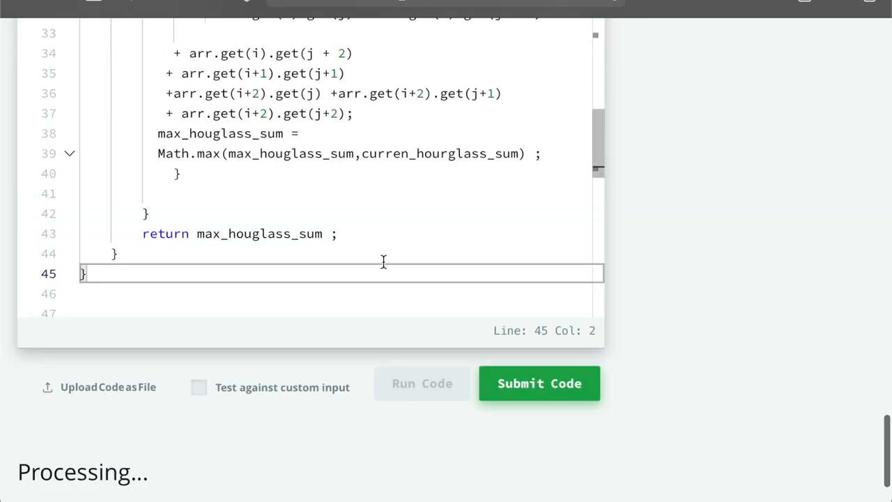
- Submit the code and review the passing test cases 0 through 6
click(539, 383)
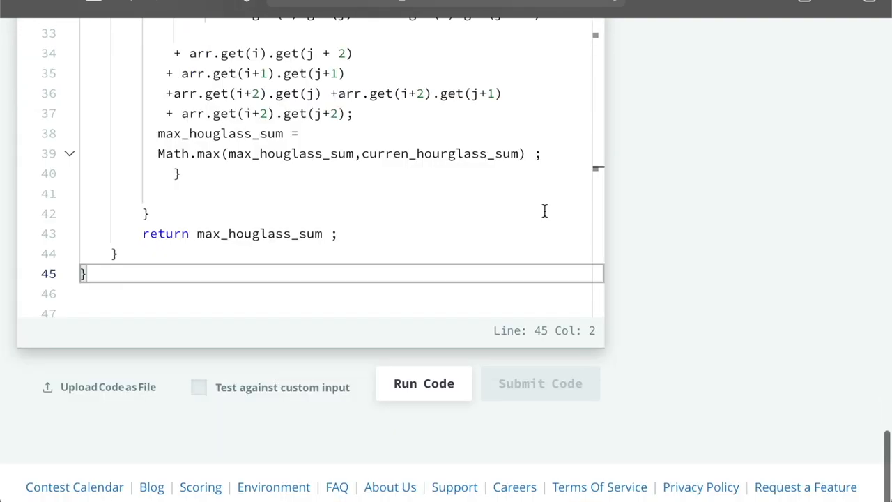
click(540, 383)
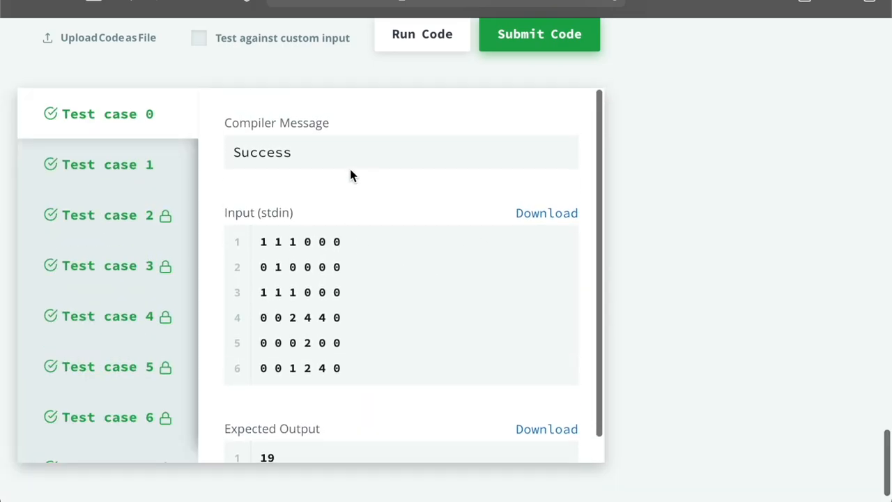
scroll(down, 3)
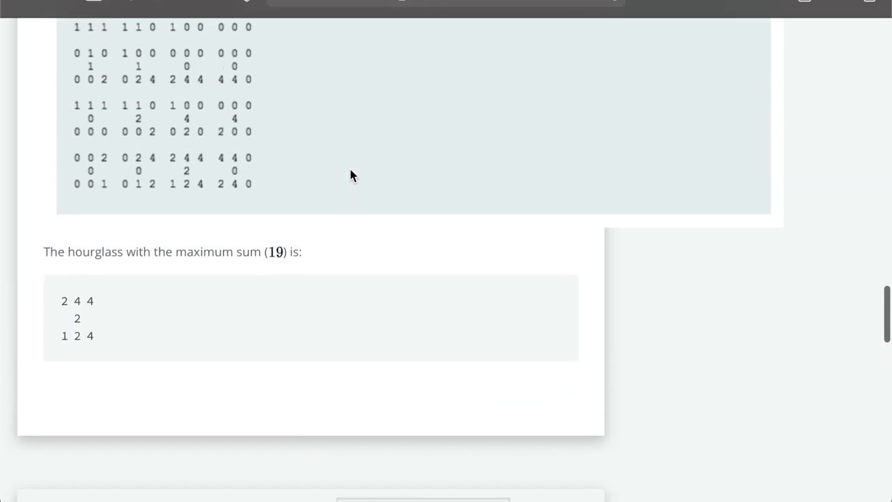